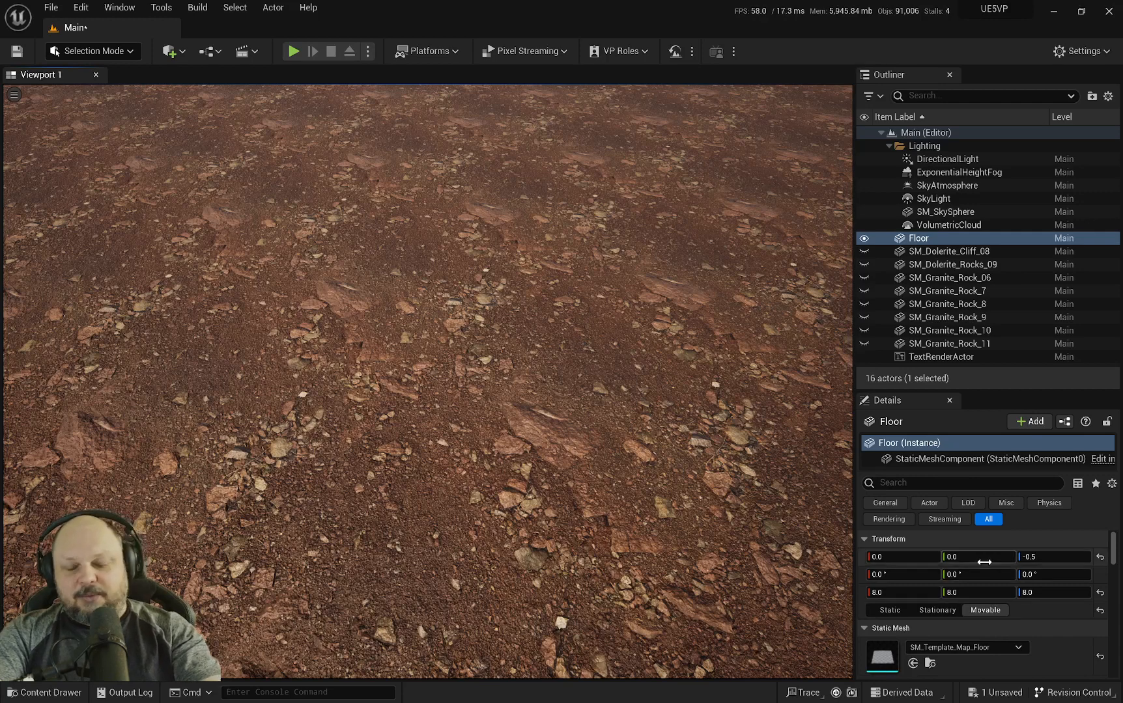
Open the floor's MI_Ground_Gravel_00 instance and tick its Tiling/Offset override
{"action": "double_click", "coordinate": [882, 626]}
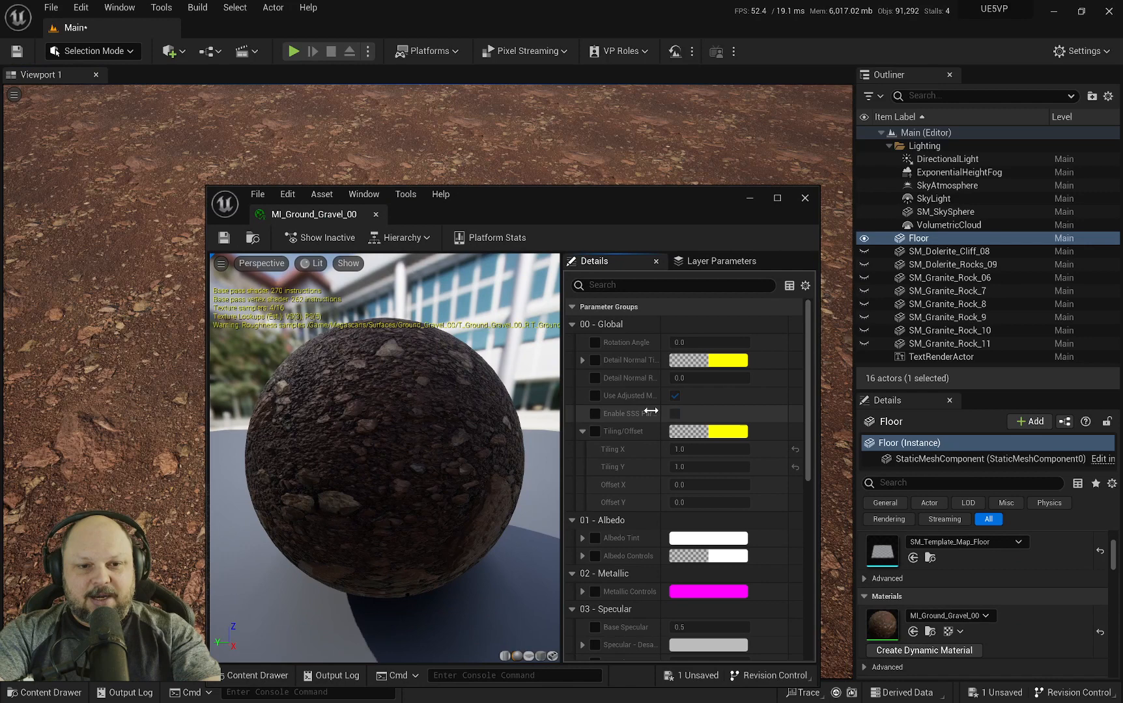
{"action": "left_click", "coordinate": [595, 431]}
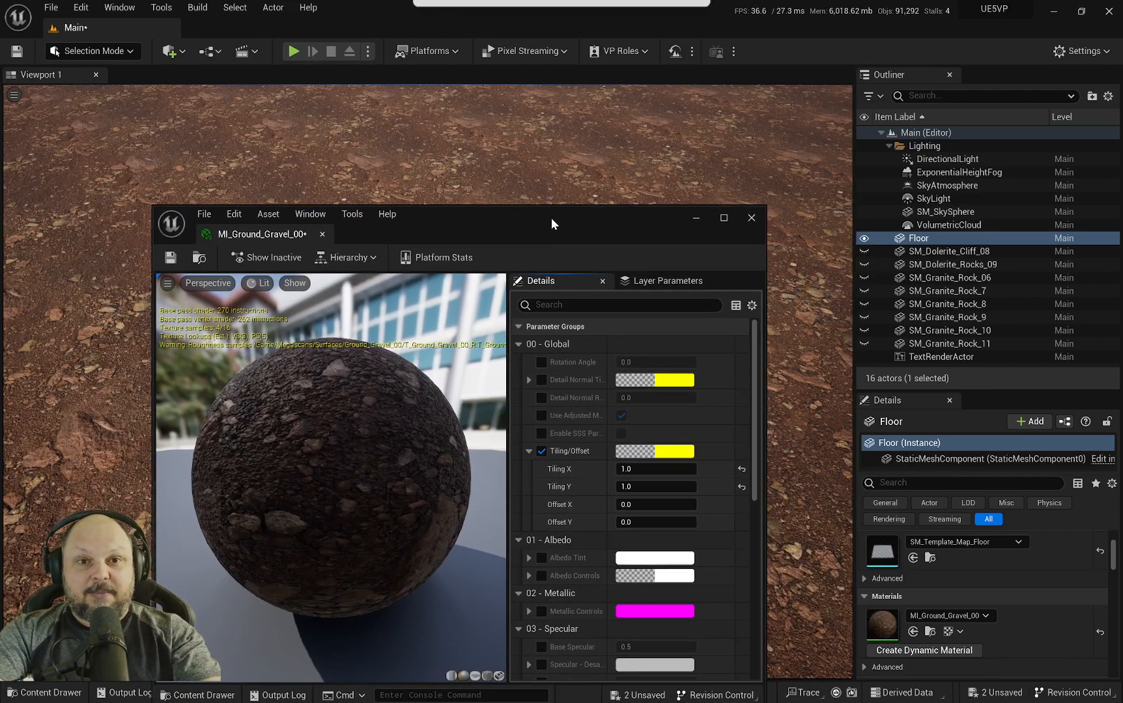
{"action": "mouse_move", "coordinate": [669, 221]}
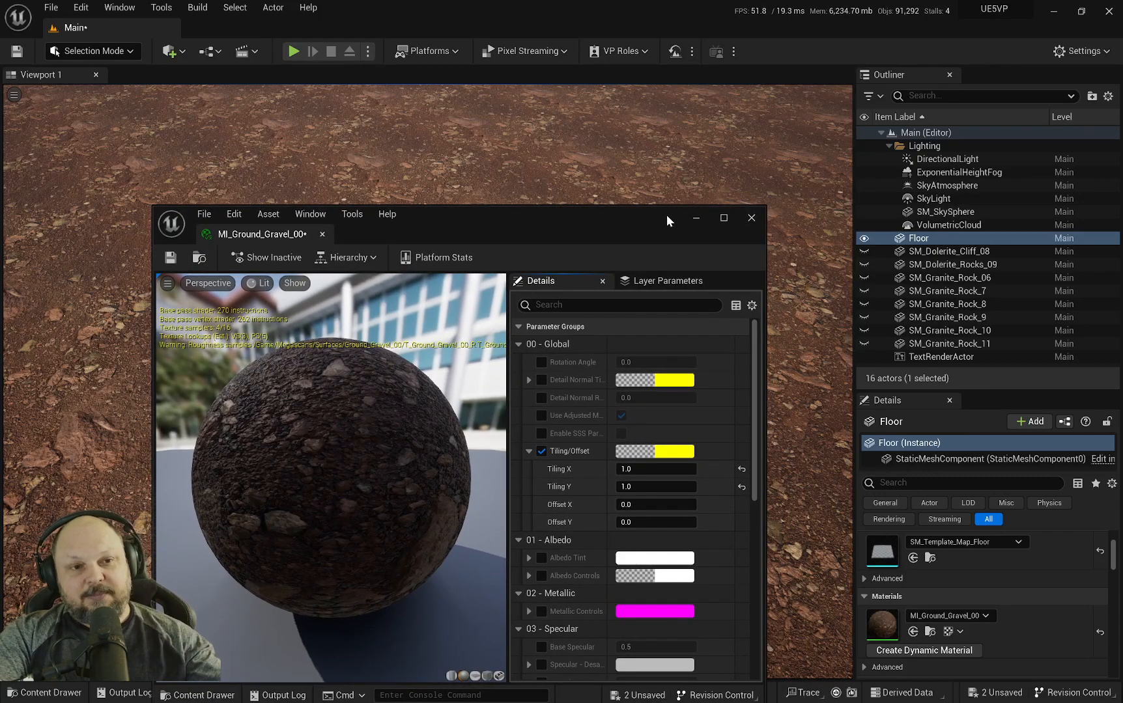
{"action": "mouse_move", "coordinate": [653, 246]}
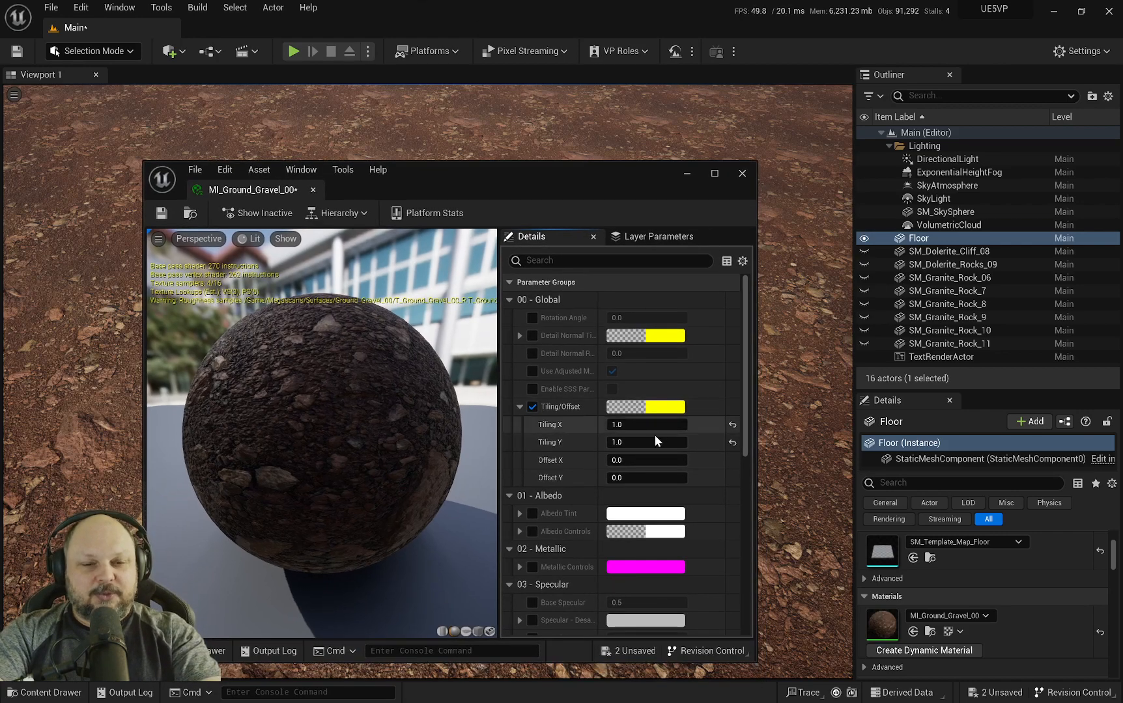
{"action": "mouse_move", "coordinate": [622, 293]}
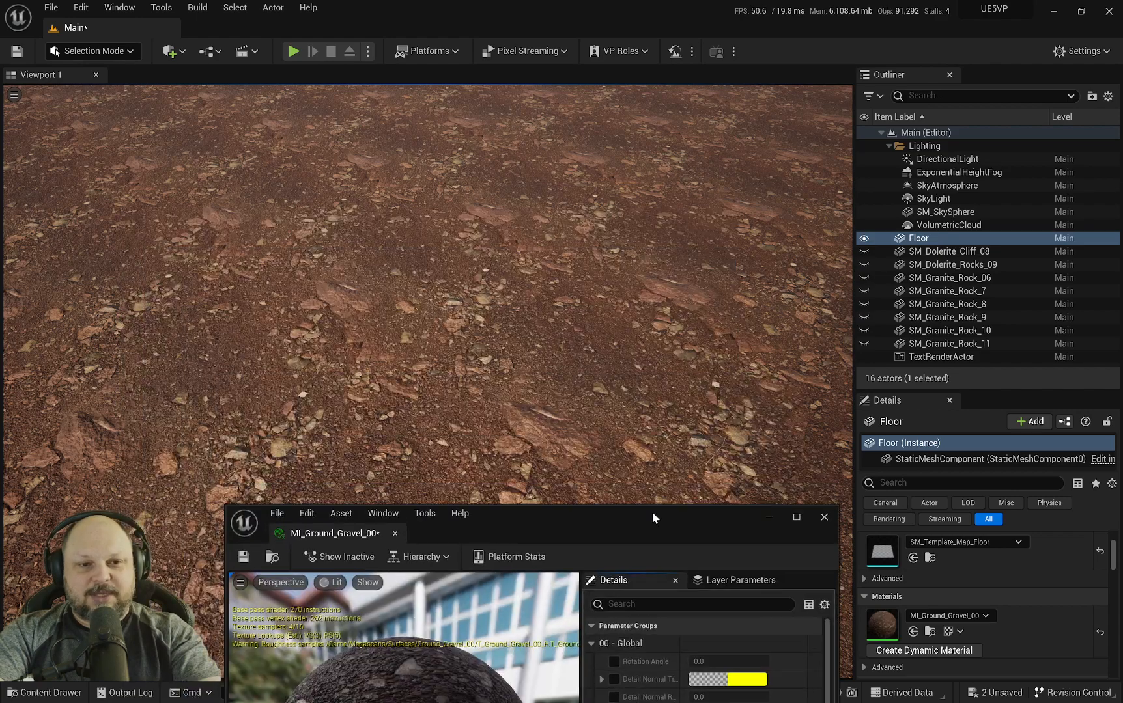
{"action": "left_click_drag", "start_coordinate": [653, 517], "coordinate": [540, 507]}
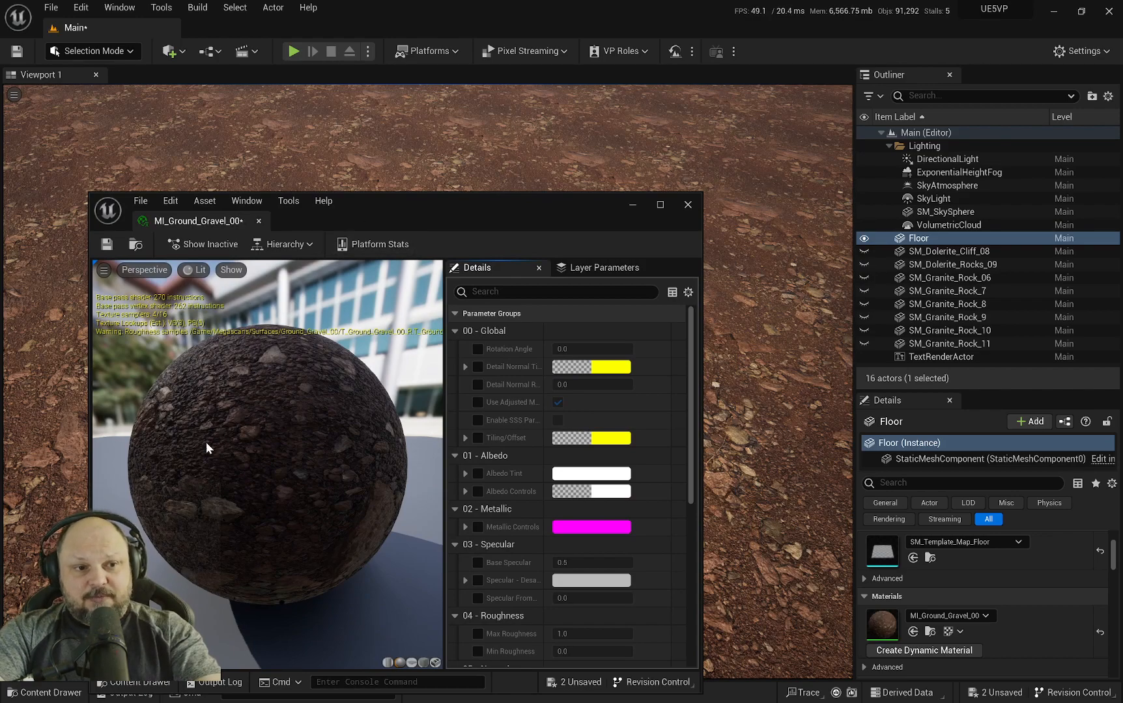
Close the gravel material editor and create a dynamic material instance for the floor
{"action": "left_click", "coordinate": [687, 204]}
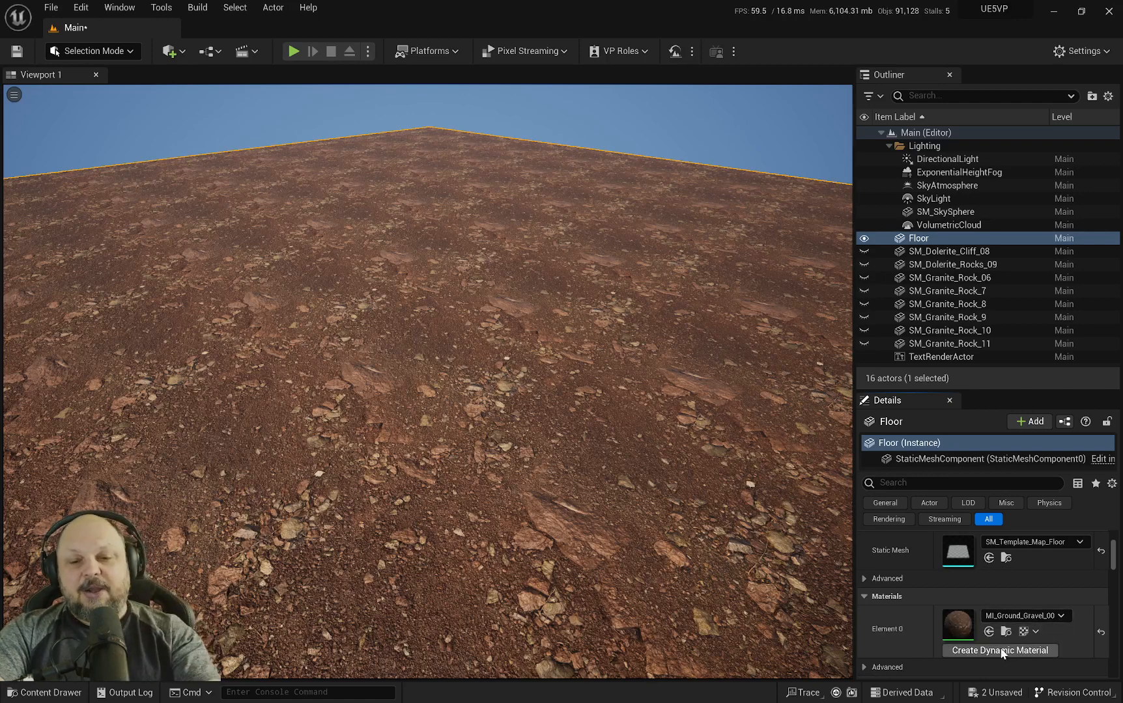
{"action": "mouse_move", "coordinate": [1000, 608]}
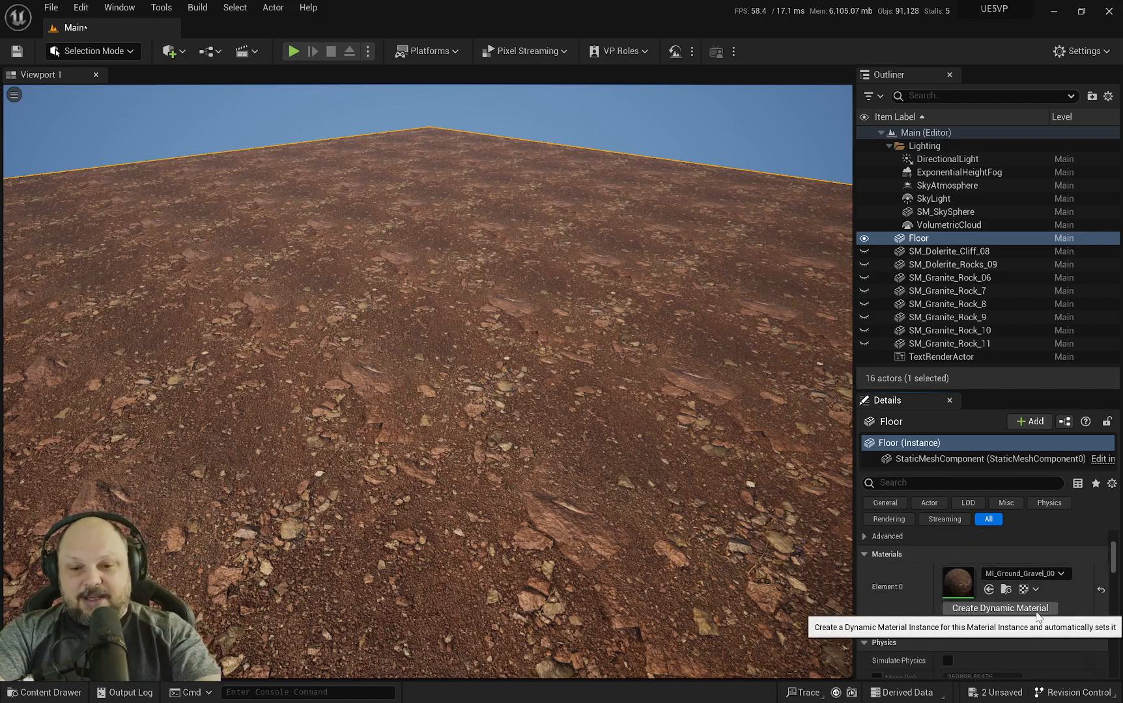
{"action": "mouse_move", "coordinate": [983, 615]}
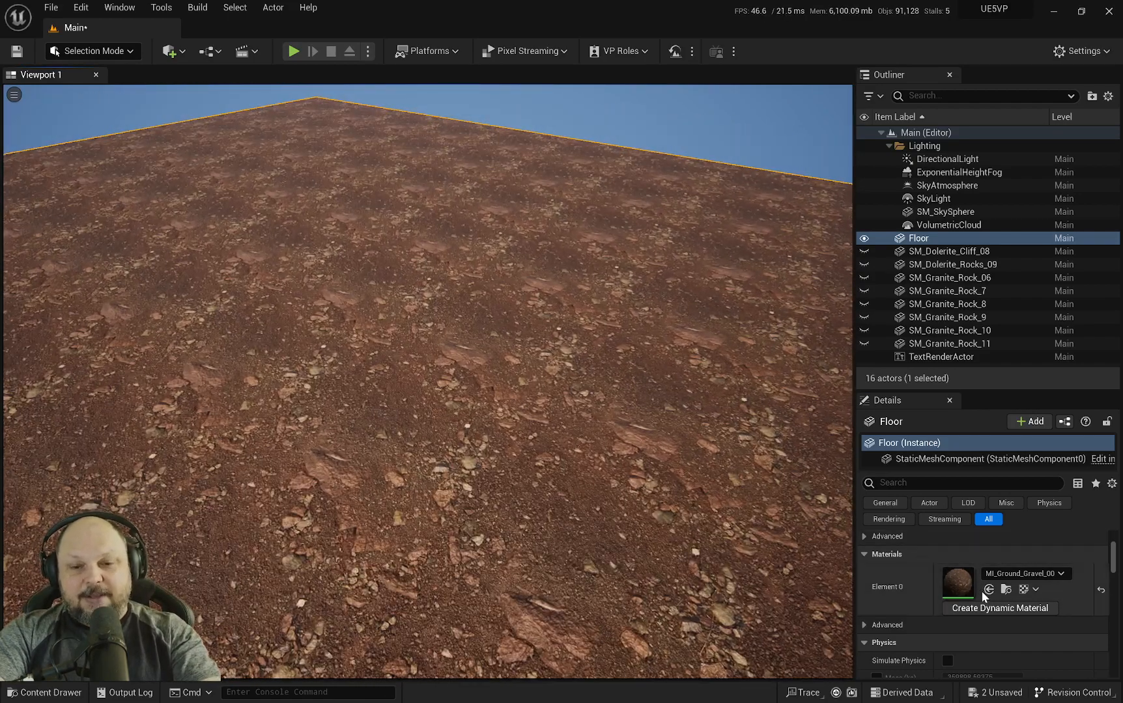
{"action": "mouse_move", "coordinate": [1022, 614]}
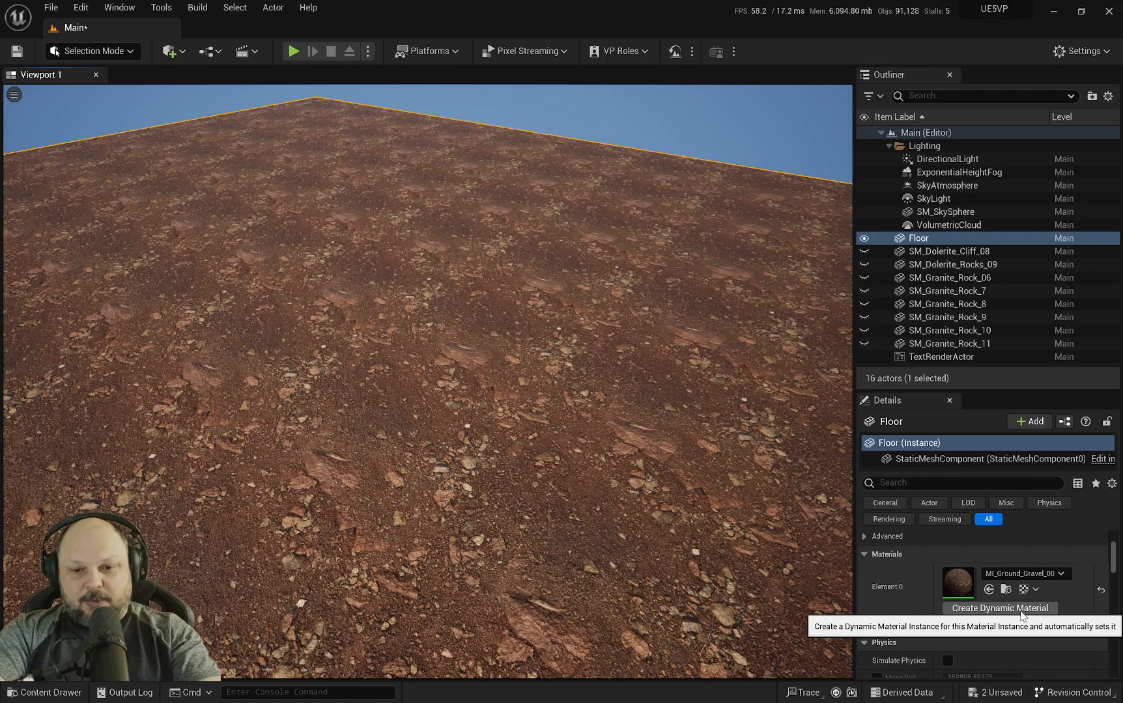
{"action": "left_click", "coordinate": [999, 608]}
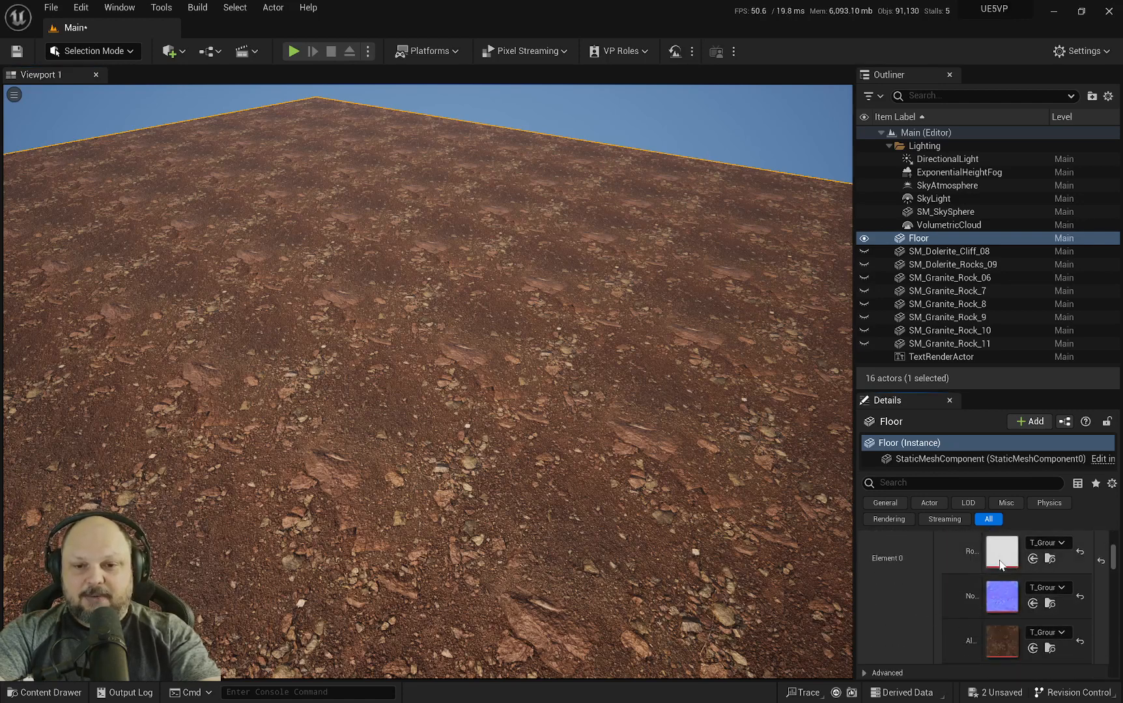
{"action": "mouse_move", "coordinate": [1007, 620]}
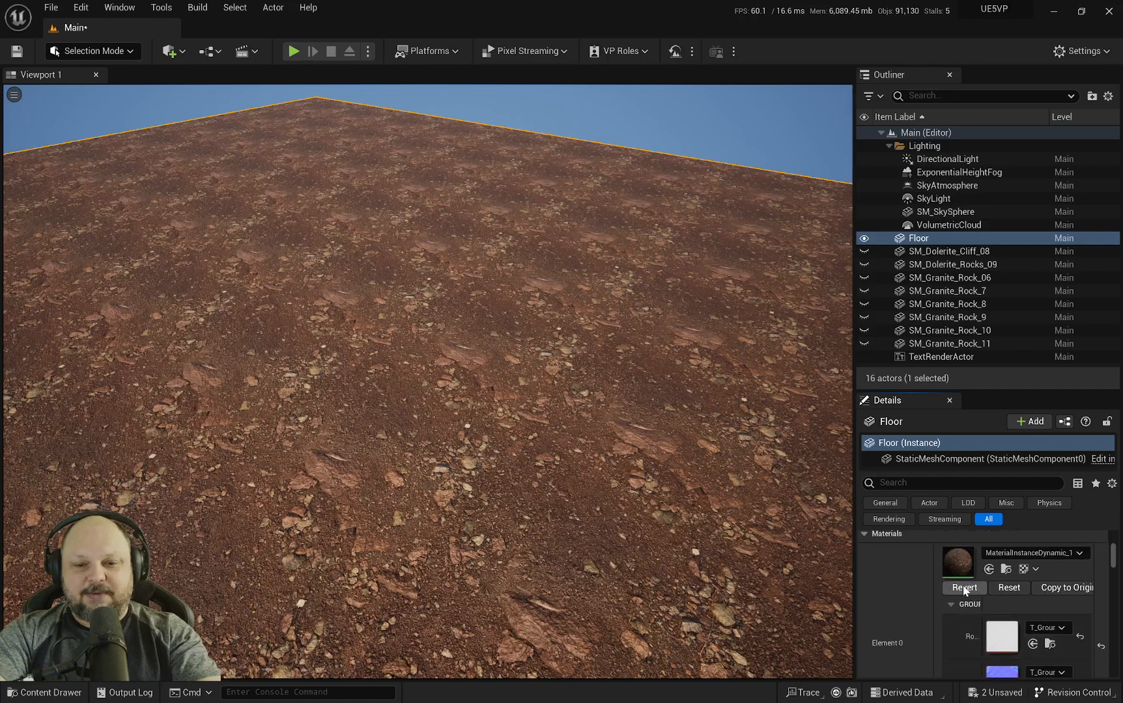
Revert the floor to MI_Ground_Gravel_00, enable its Tiling/Offset override, and close the editor
{"action": "left_click", "coordinate": [963, 588]}
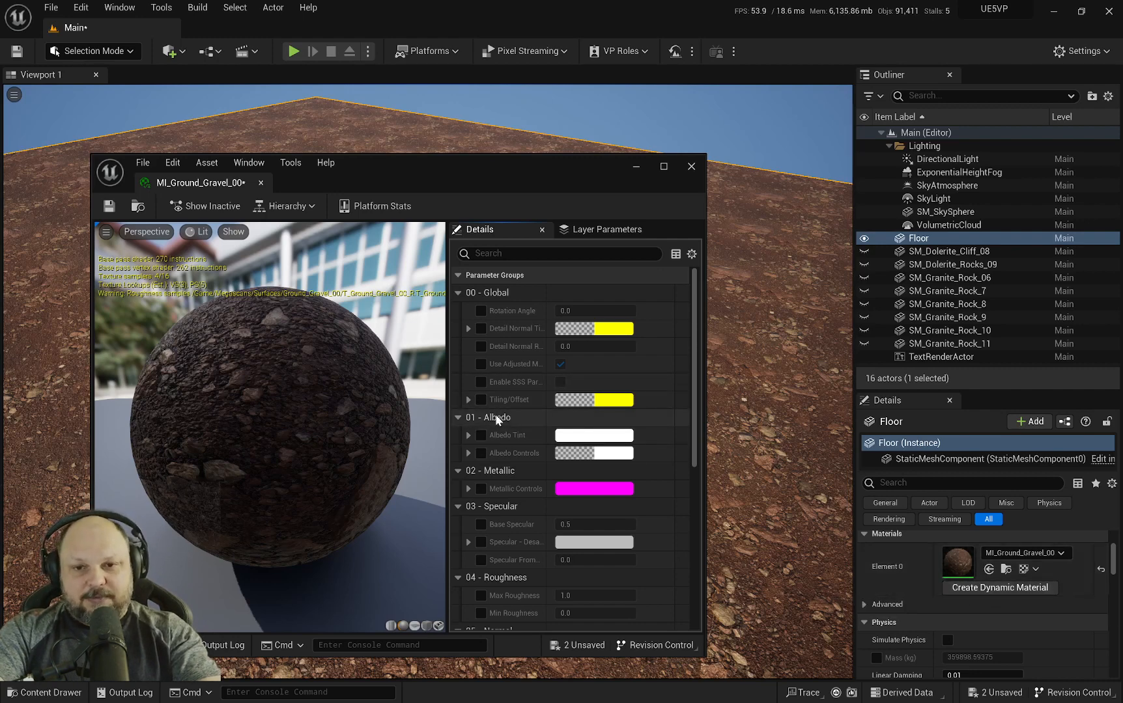
{"action": "scroll", "scroll_direction": "down", "scroll_amount": 3}
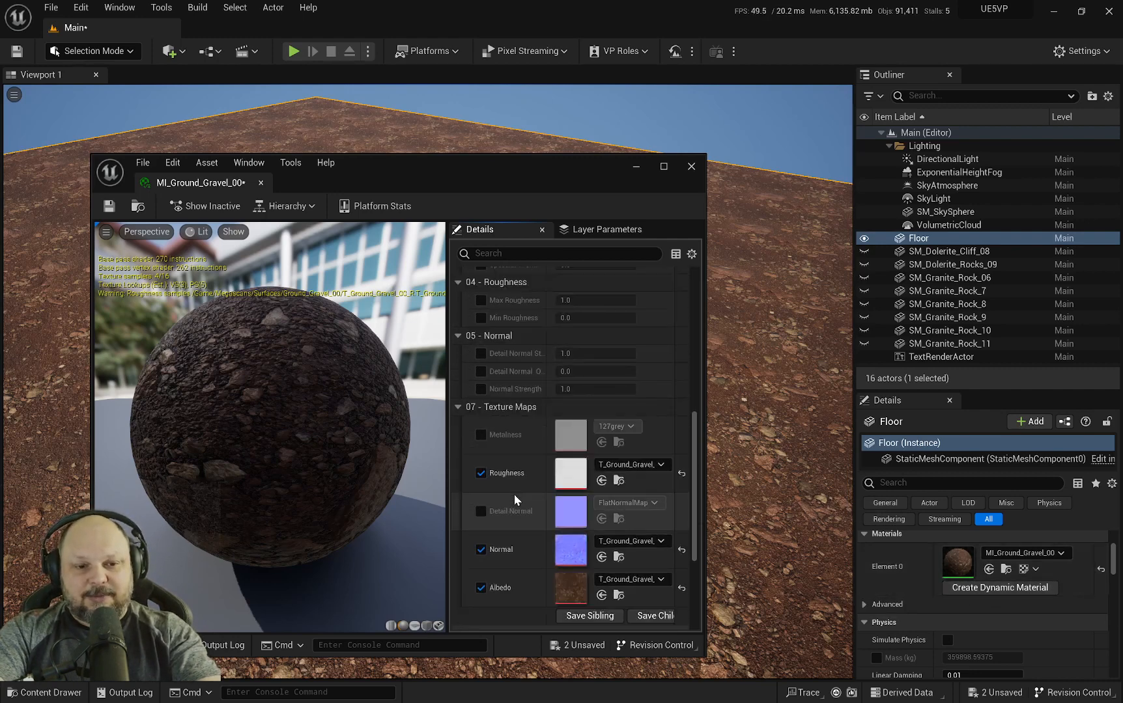
{"action": "scroll", "scroll_direction": "down", "scroll_amount": 3}
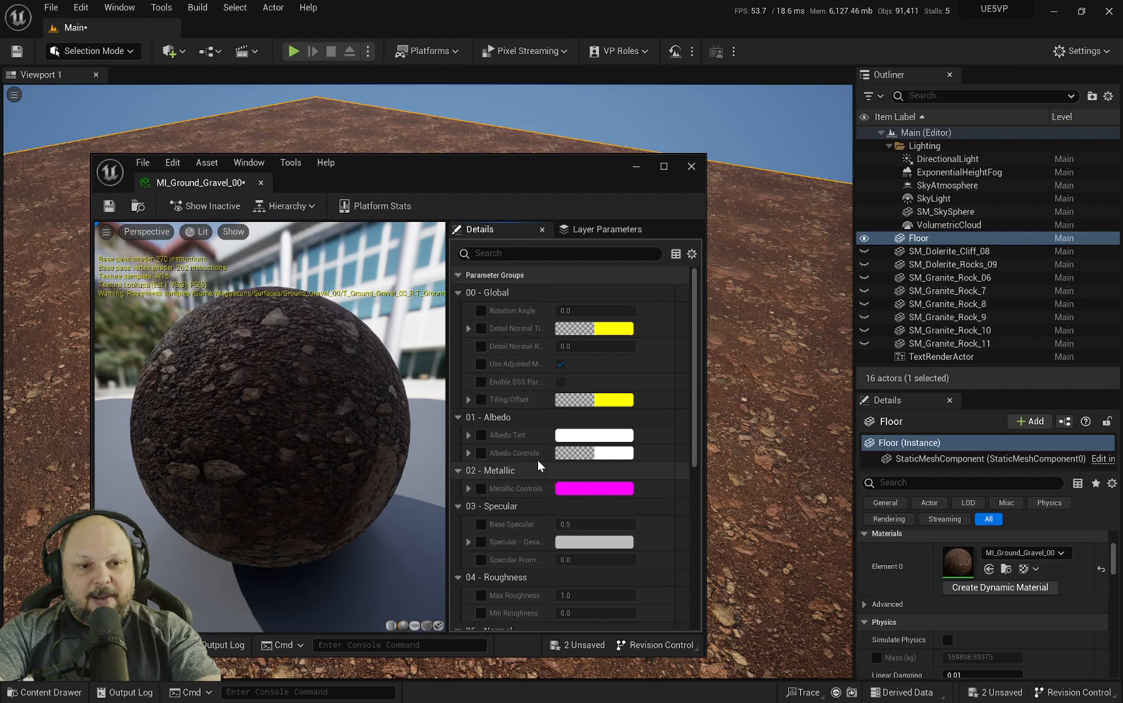
{"action": "mouse_move", "coordinate": [518, 453]}
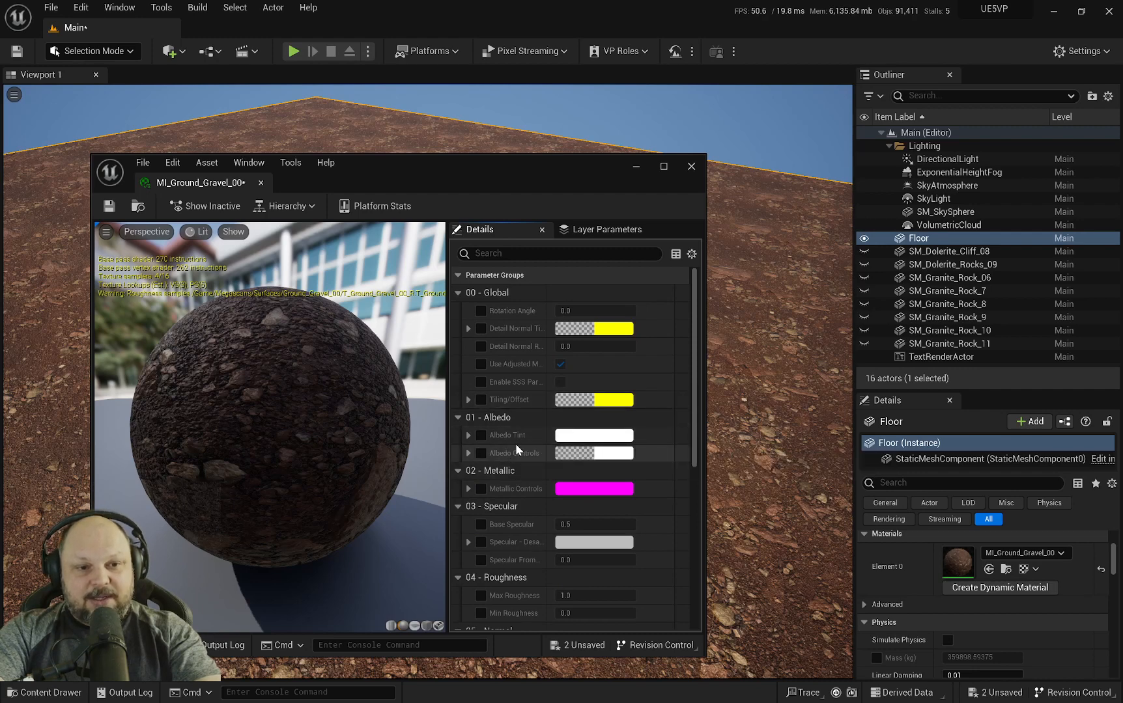
{"action": "mouse_move", "coordinate": [483, 400]}
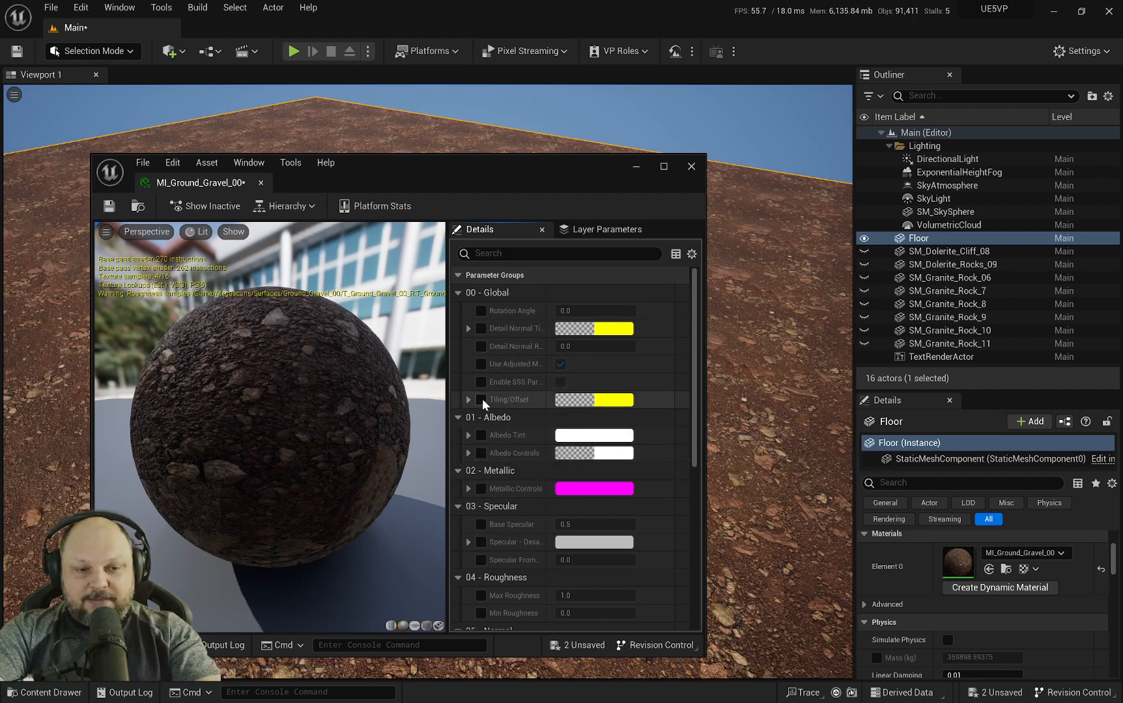
{"action": "left_click", "coordinate": [481, 400]}
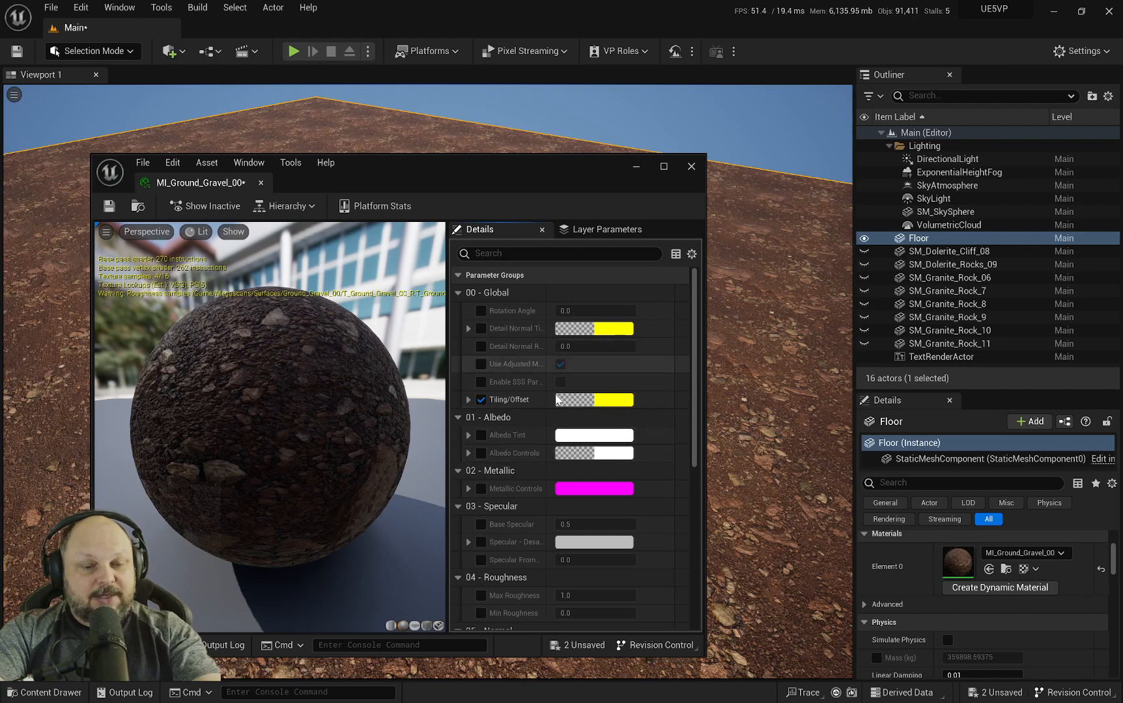
{"action": "mouse_move", "coordinate": [216, 260]}
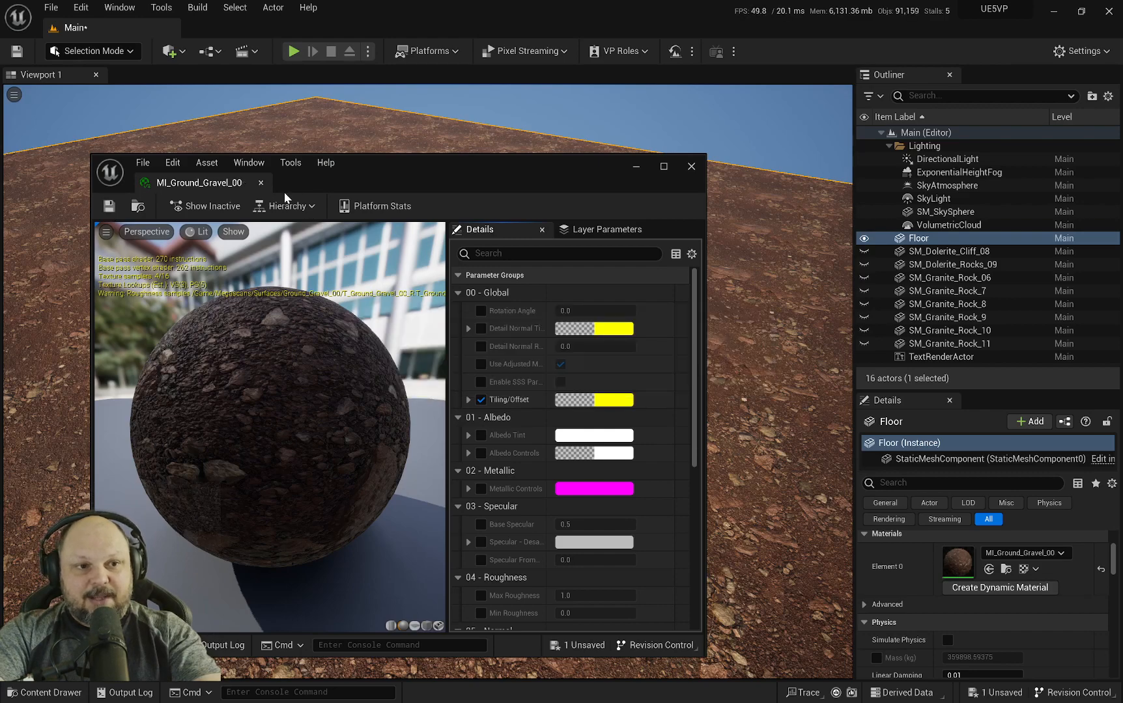
{"action": "left_click", "coordinate": [690, 166]}
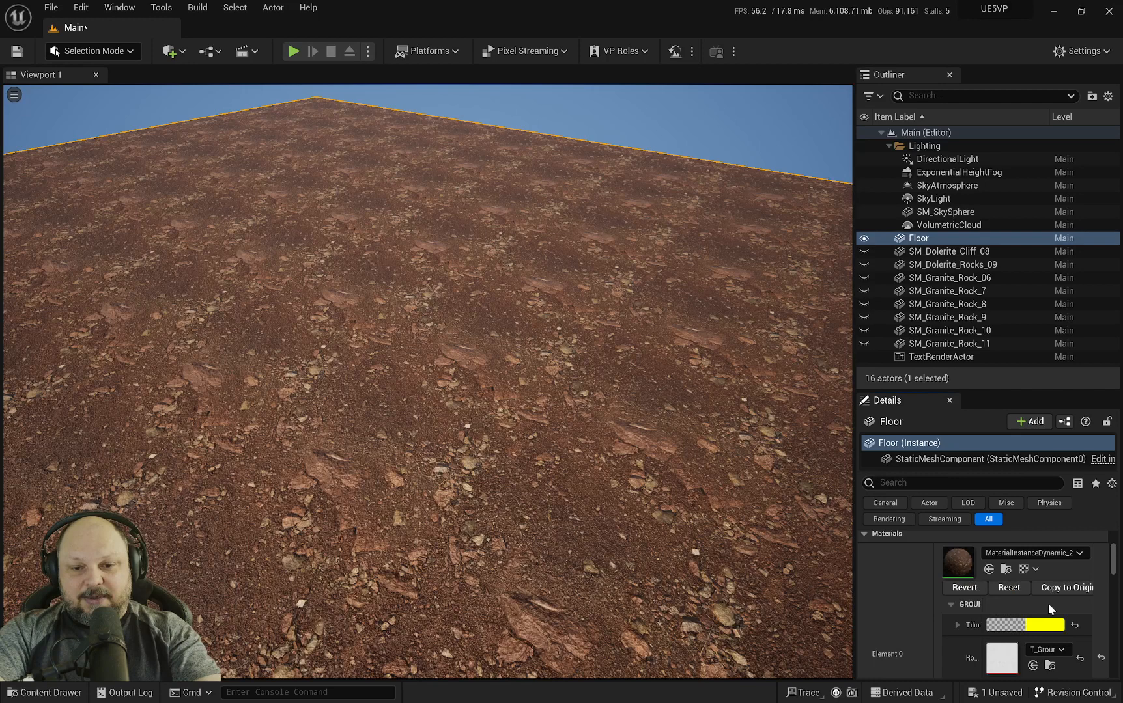
Scroll the floor's Details panel down to the dynamic material's Tiling parameter
{"action": "scroll", "scroll_direction": "down", "scroll_amount": 3}
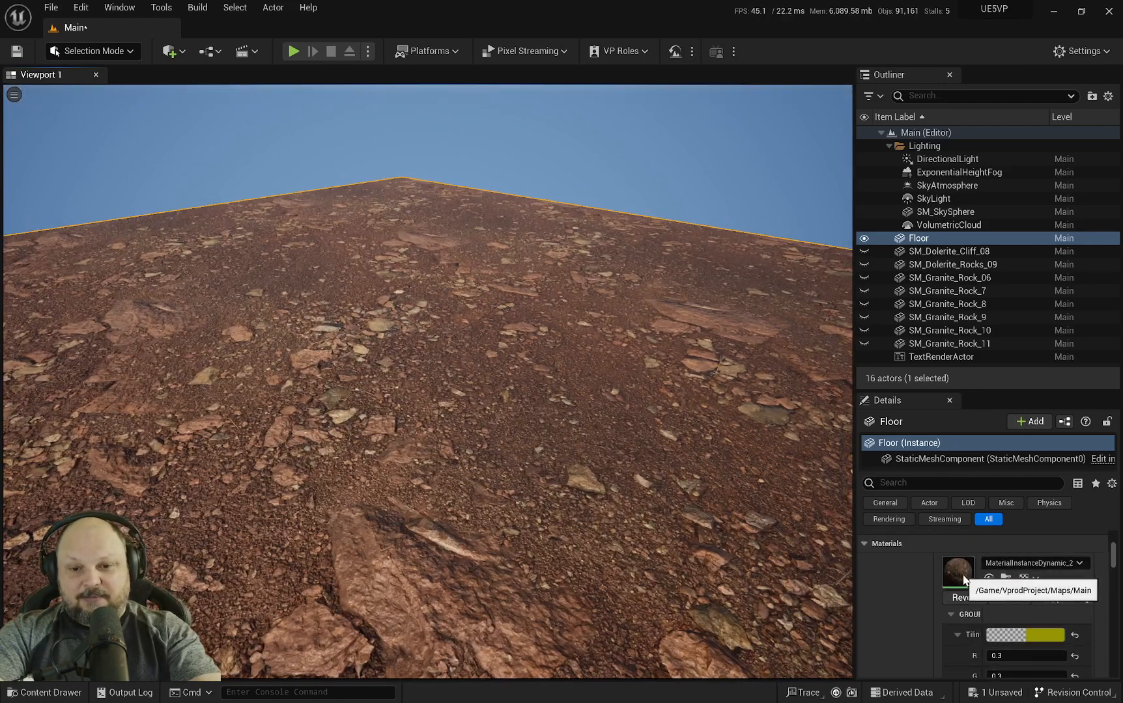
Enable Detail Normal Strength in MI_Ground_Gravel_00 and save the instance
{"action": "double_click", "coordinate": [957, 572]}
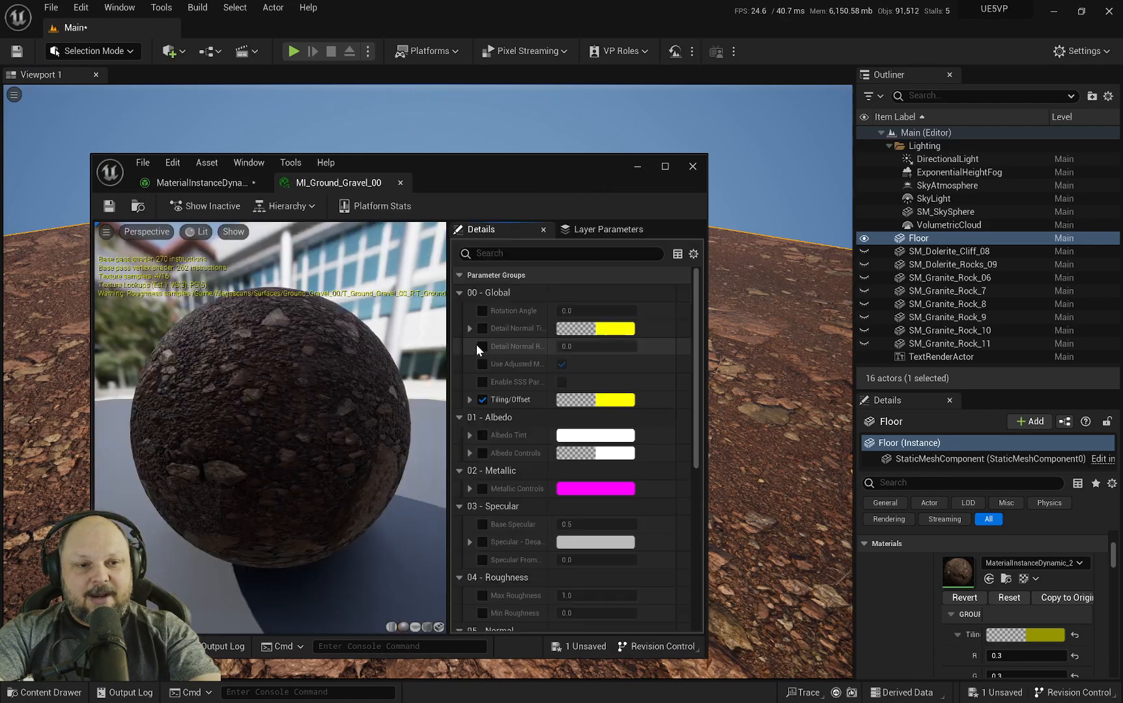
{"action": "scroll", "scroll_direction": "down", "scroll_amount": 3}
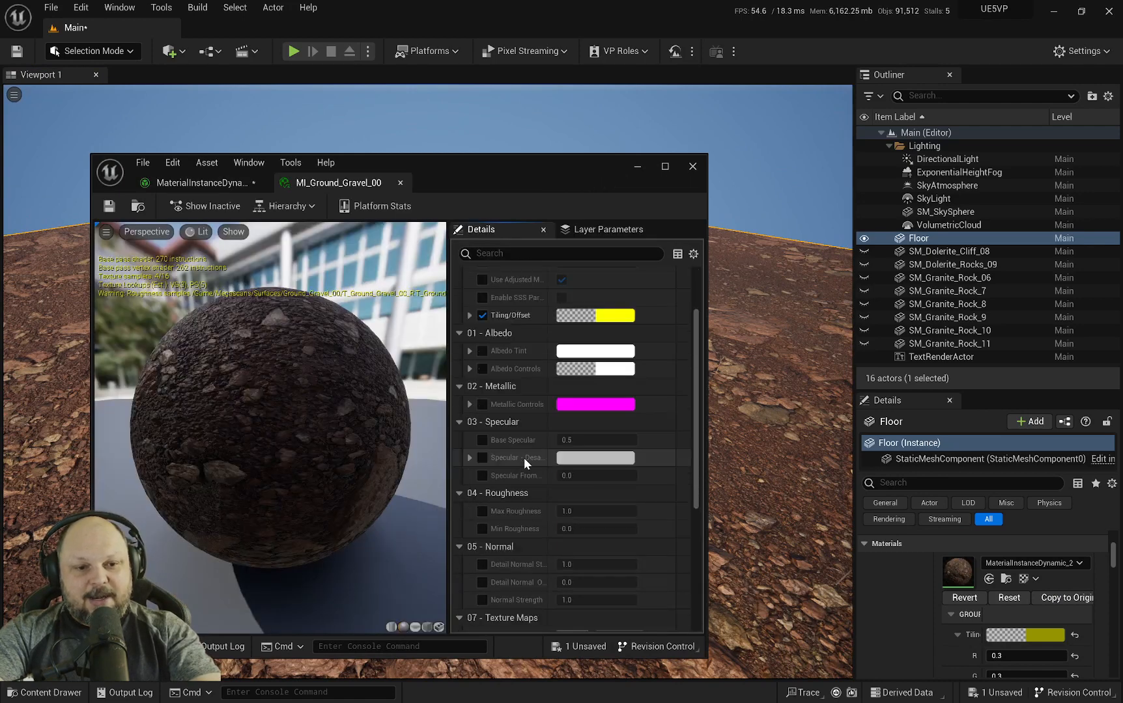
{"action": "scroll", "scroll_direction": "down", "scroll_amount": 3}
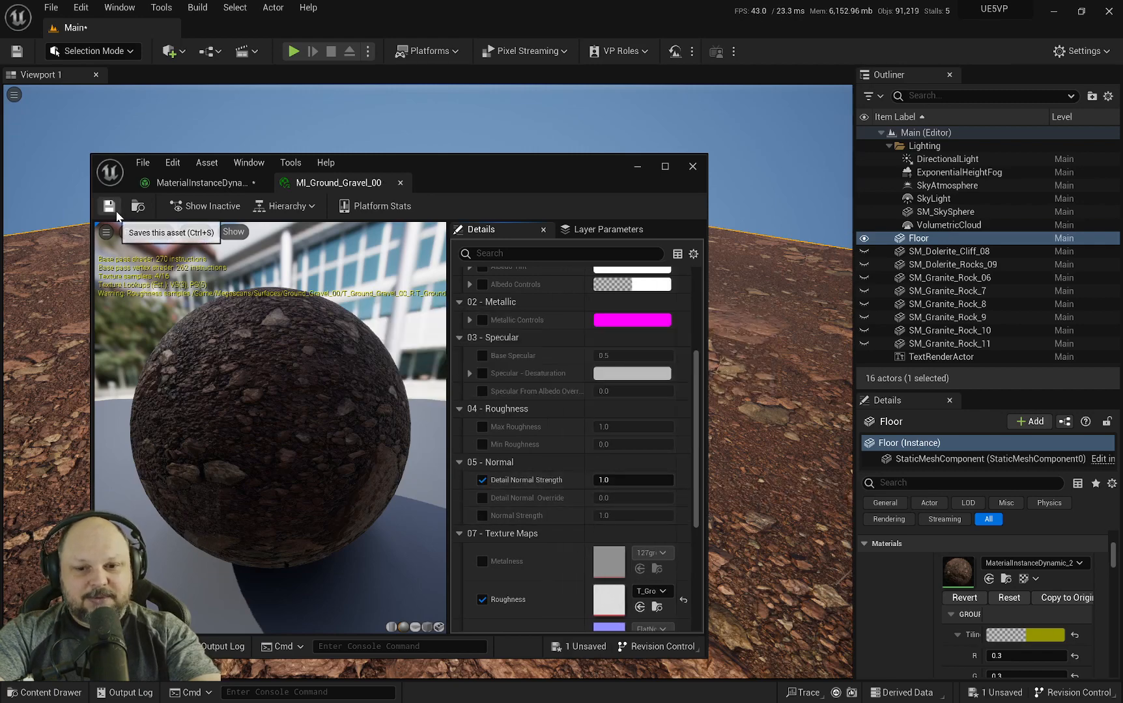
{"action": "left_click", "coordinate": [692, 166]}
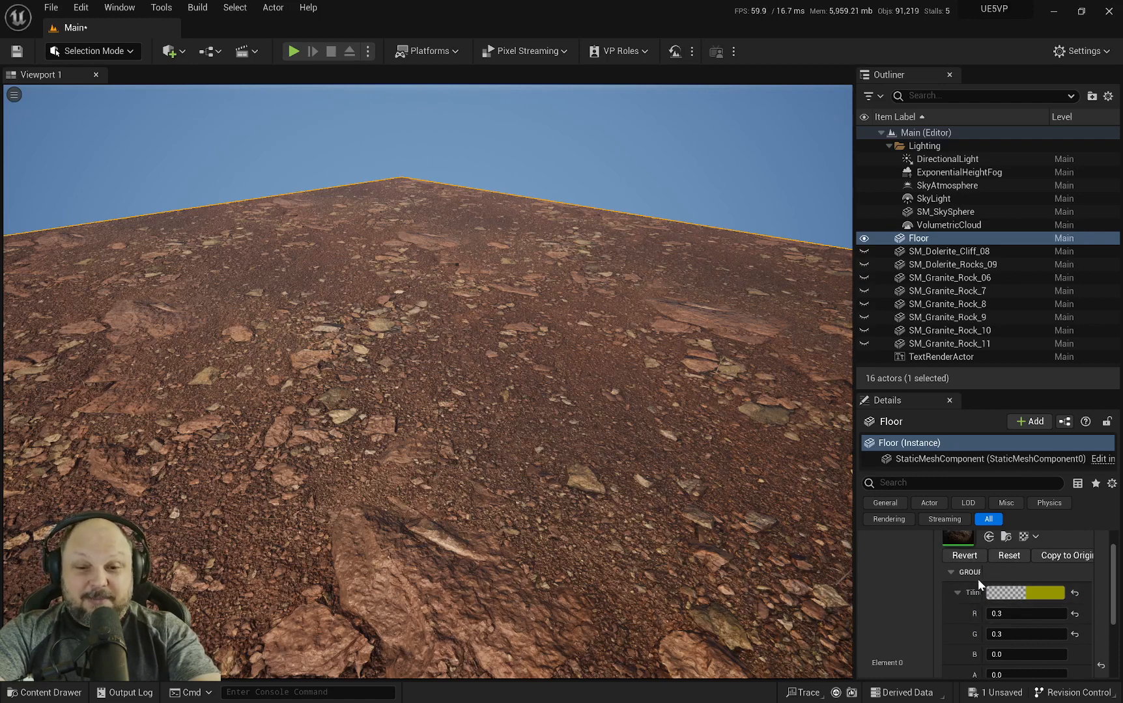
{"action": "scroll", "scroll_direction": "down", "scroll_amount": 3}
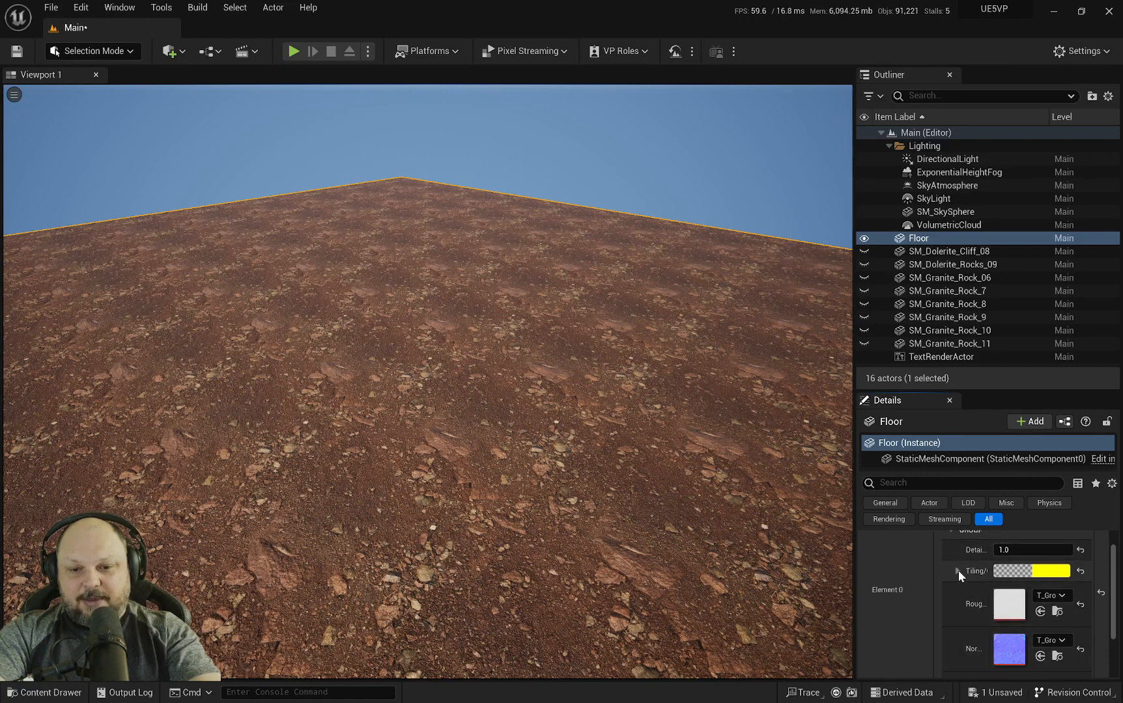
Expand the floor's Tiling channels and set R and G to 0.5
{"action": "left_click", "coordinate": [960, 571]}
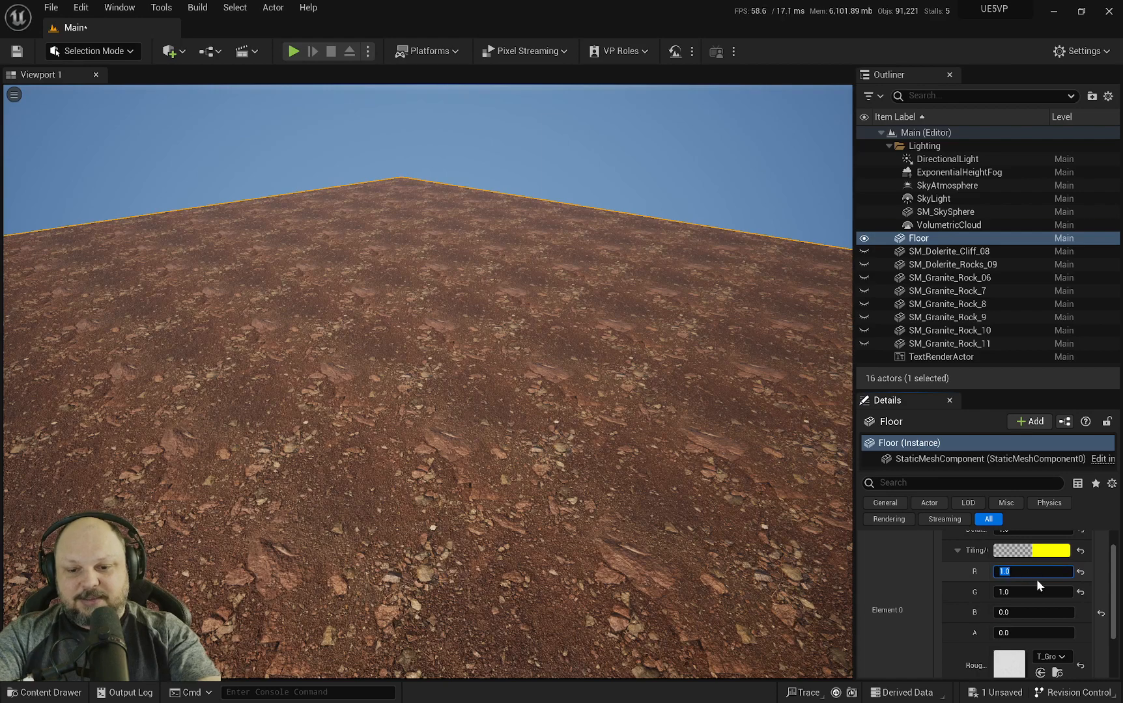
{"action": "type", "text": ".5"}
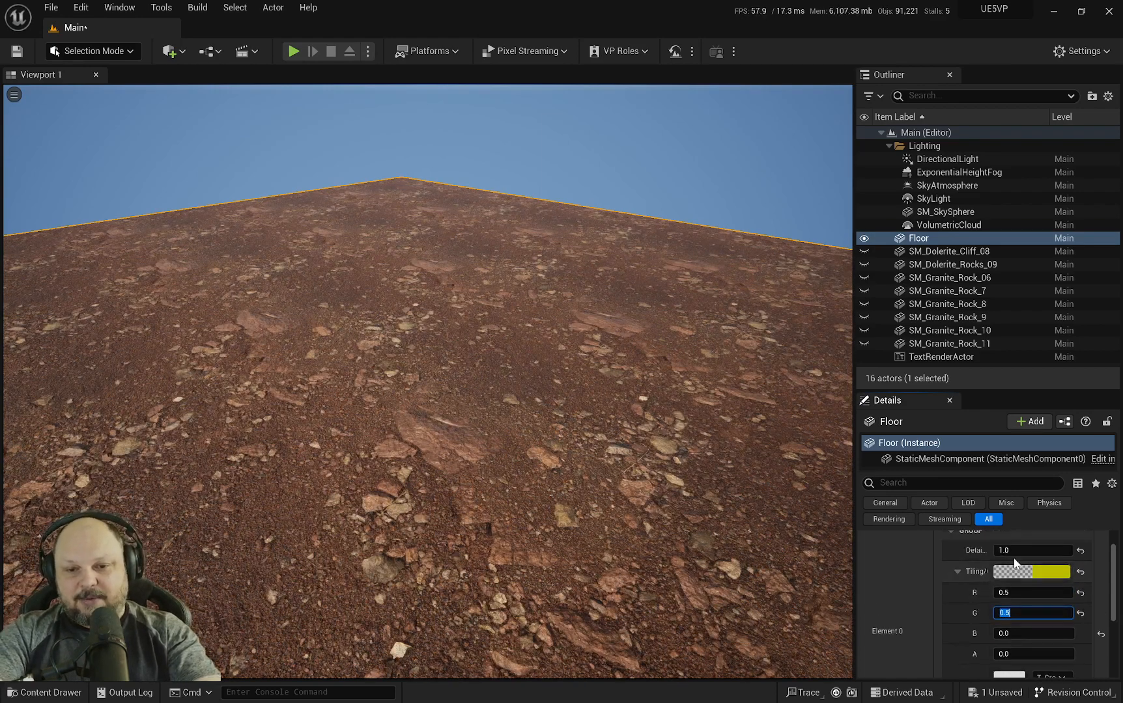
{"action": "type", "text": "4.755369"}
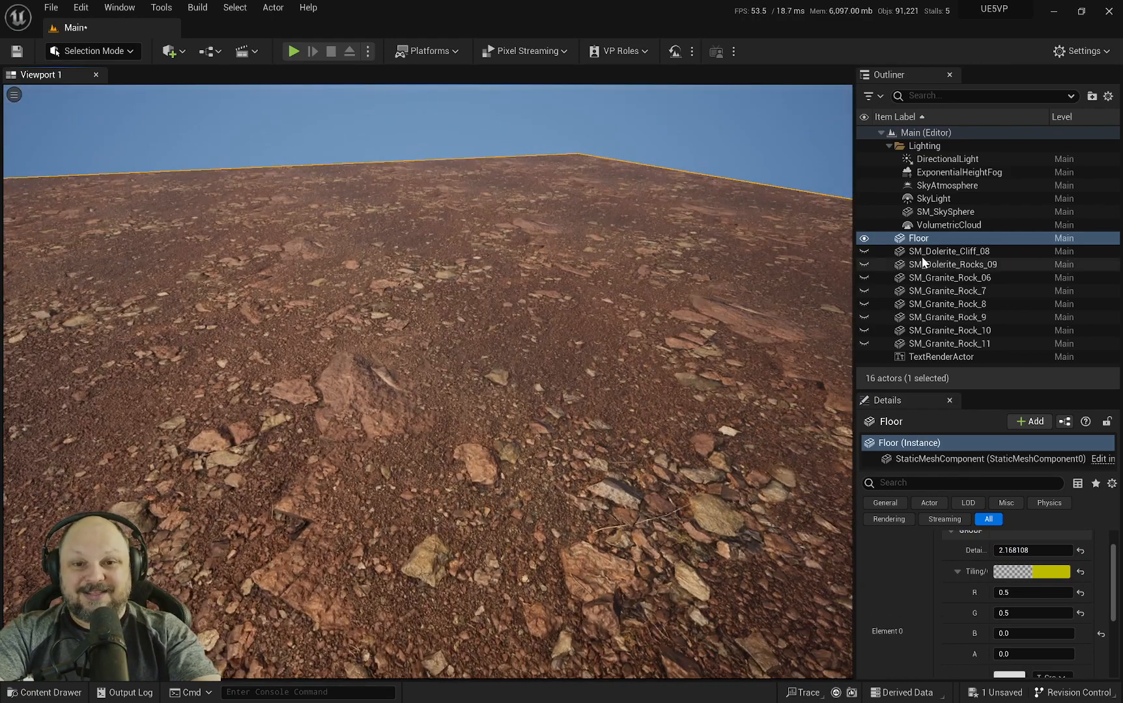
Compare SM_Dolerite_Cliff_08 with other rock actors, ending on SM_Dolerite_Cliff_08
{"action": "left_click", "coordinate": [948, 251]}
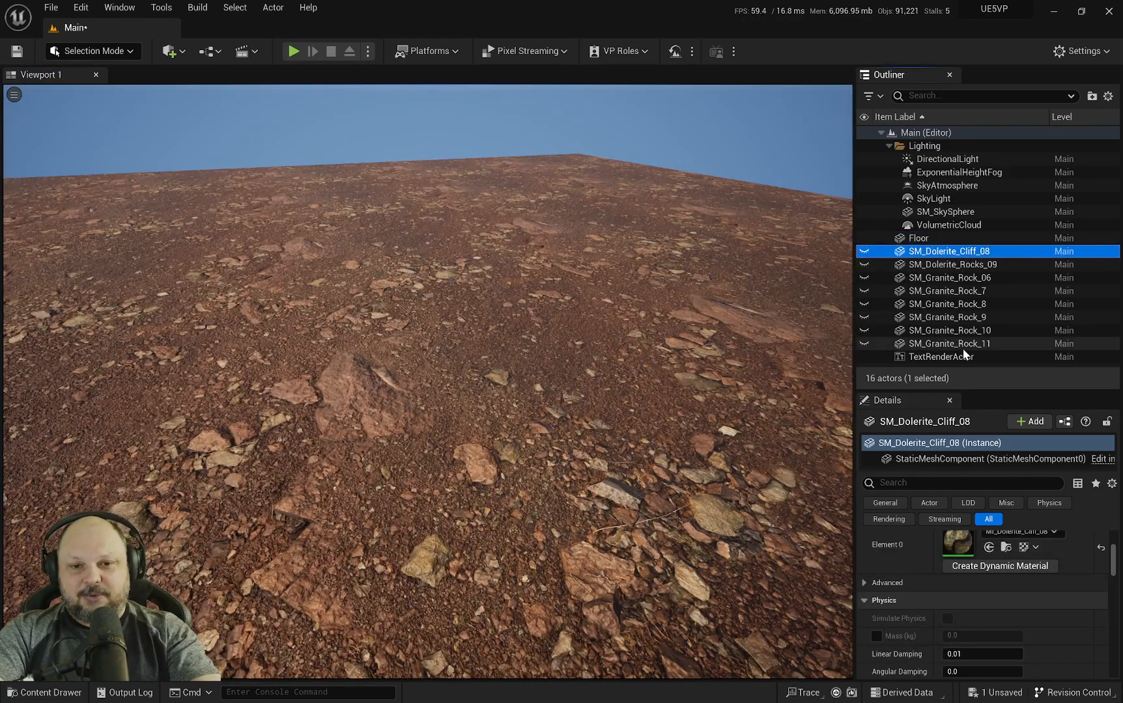
{"action": "left_click", "coordinate": [949, 343]}
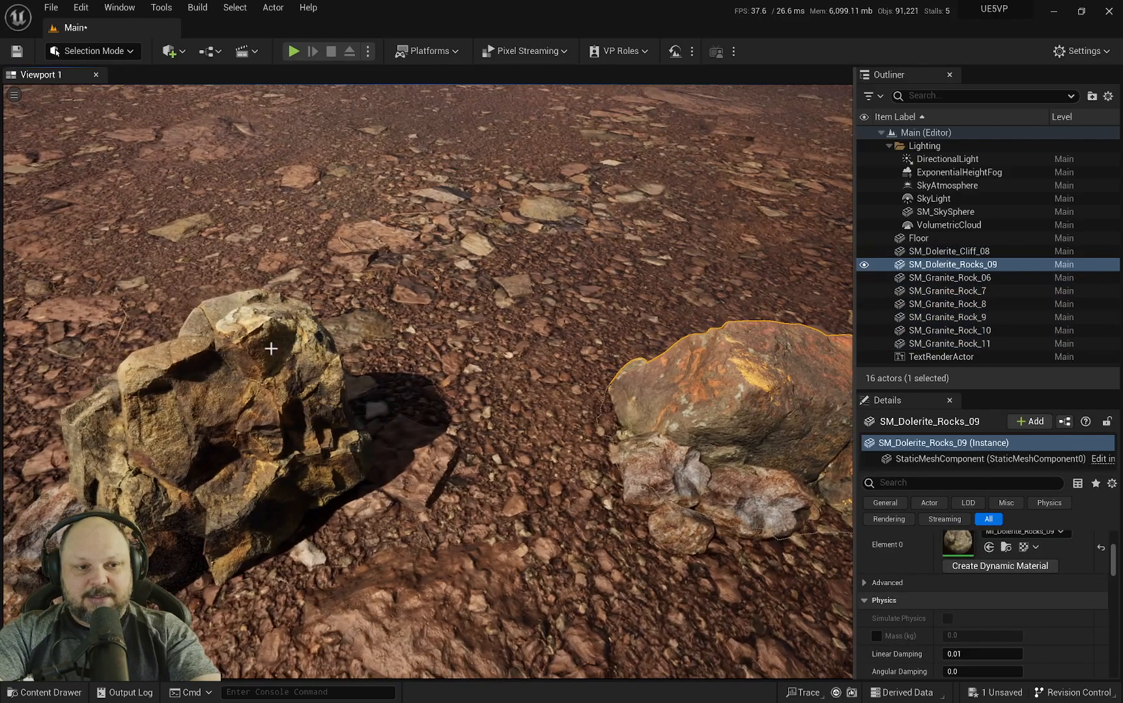
{"action": "left_click", "coordinate": [948, 251]}
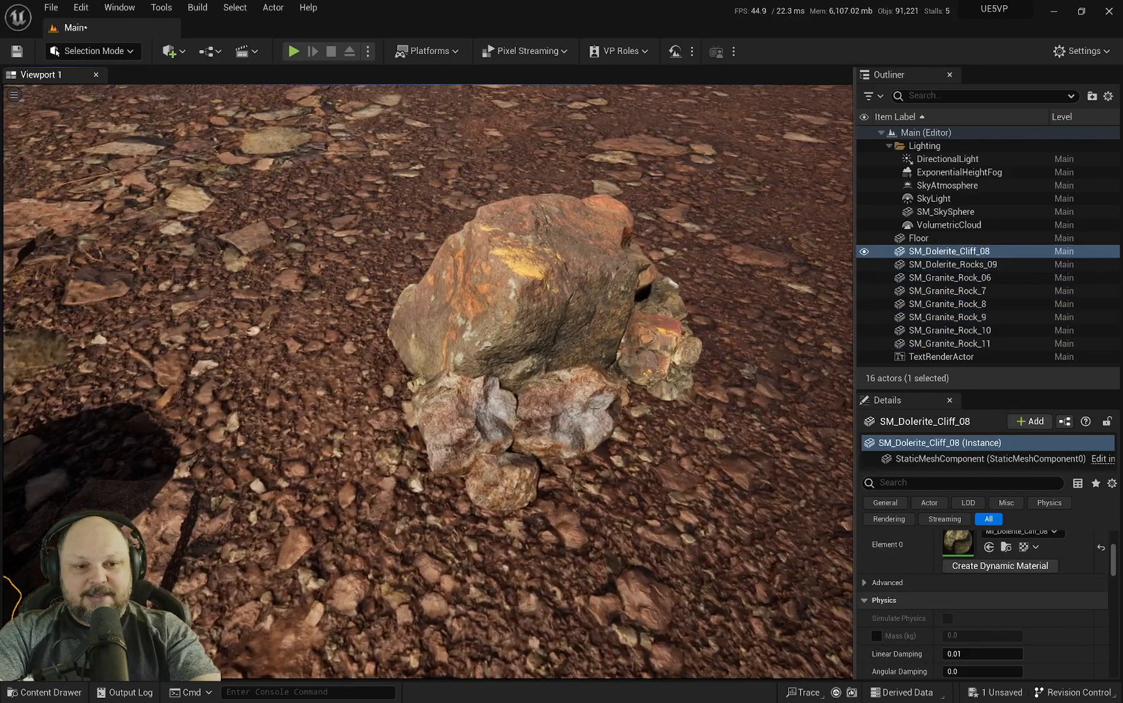
{"action": "left_click", "coordinate": [948, 330]}
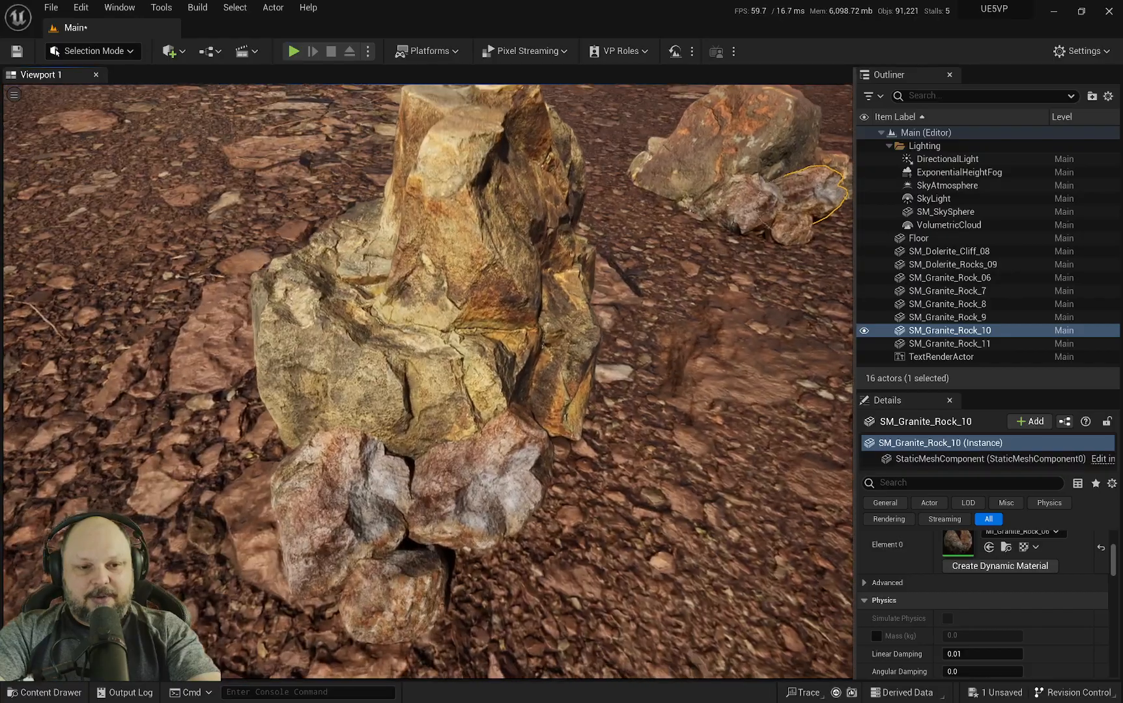
{"action": "left_click", "coordinate": [948, 252]}
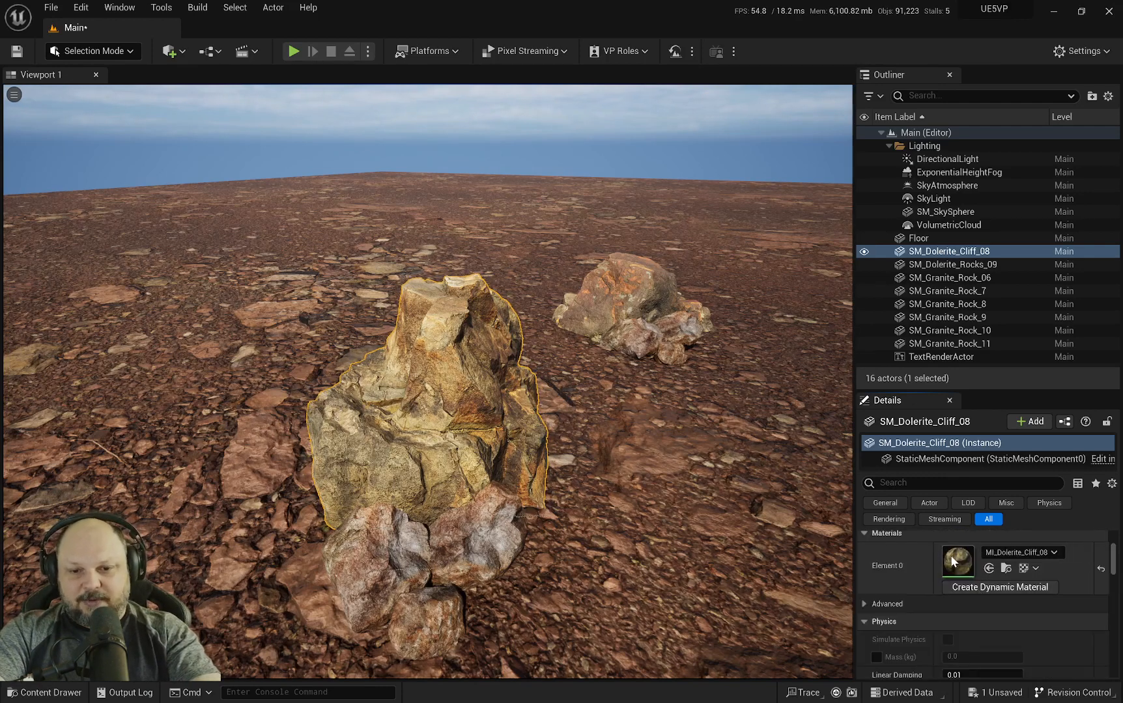
Tick Albedo Tint in MI_Dolerite_Cliff_08 and close its editor
{"action": "double_click", "coordinate": [957, 562]}
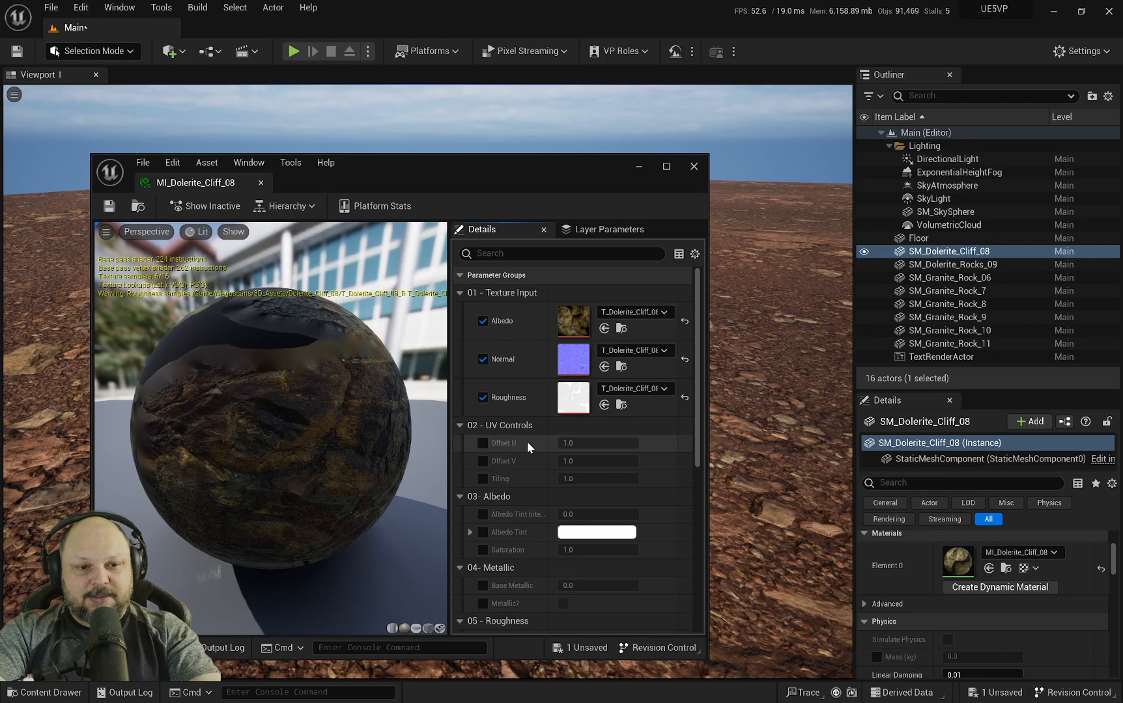
{"action": "scroll", "scroll_direction": "down", "scroll_amount": 3}
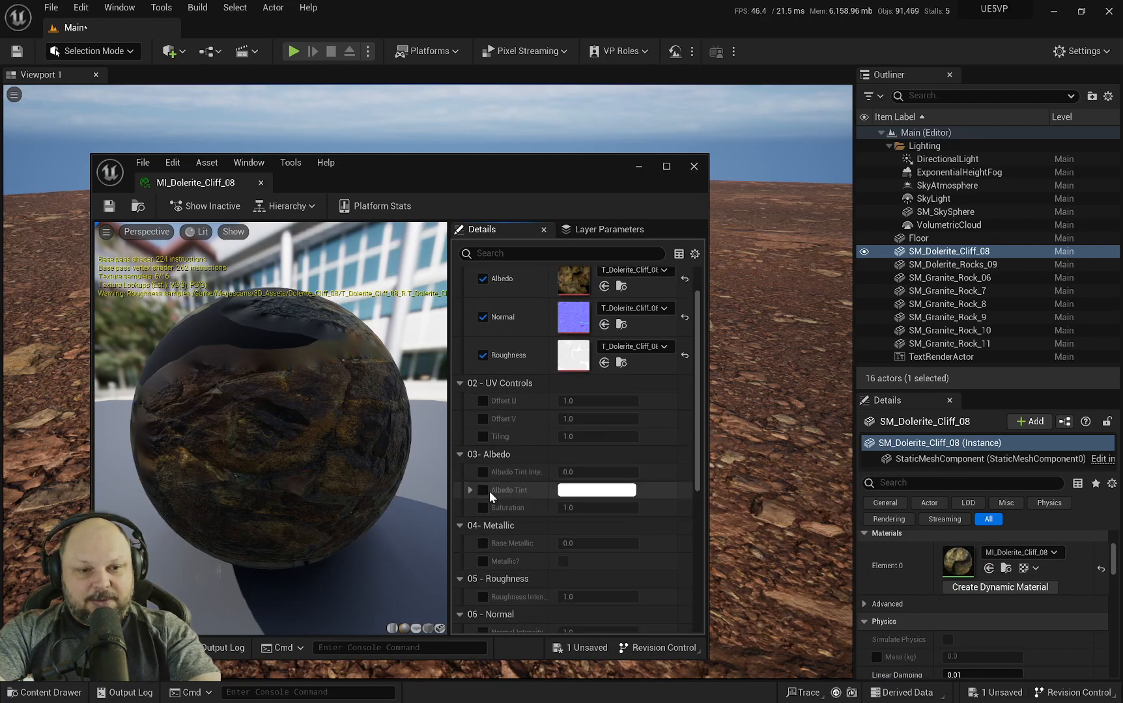
{"action": "left_click", "coordinate": [482, 490]}
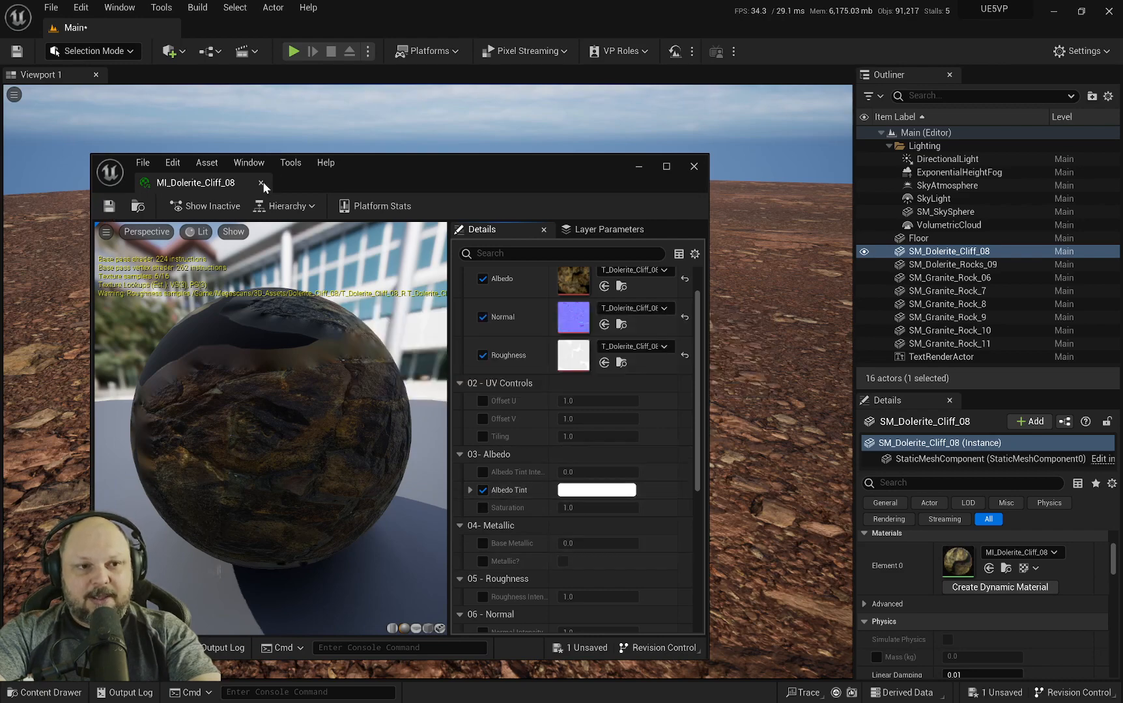
{"action": "left_click", "coordinate": [693, 166]}
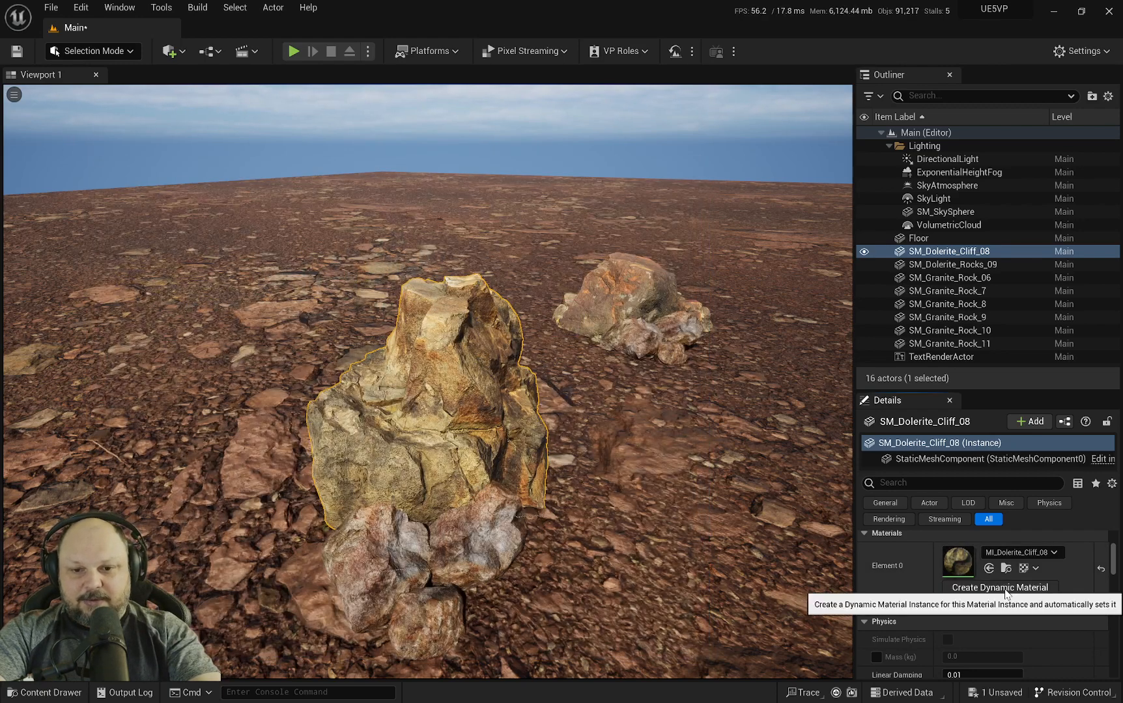
Create the cliff rock's dynamic material and give its Albedo Tint a darker, saturated red
{"action": "left_click", "coordinate": [1000, 587]}
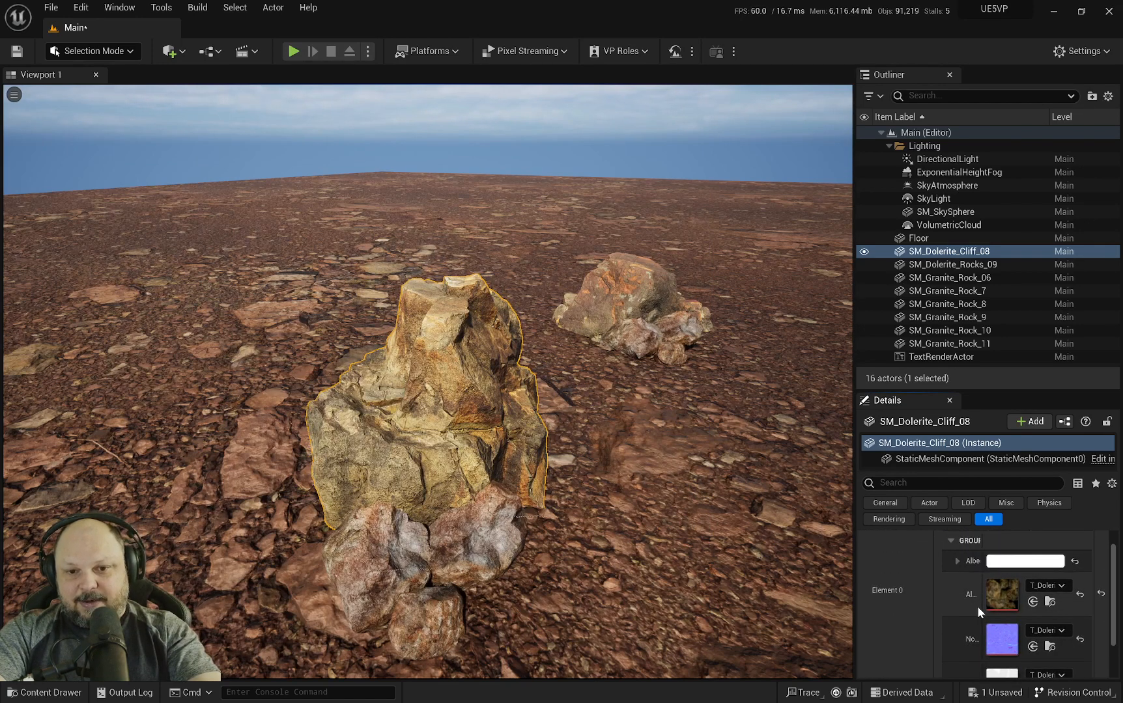
{"action": "left_click", "coordinate": [957, 561]}
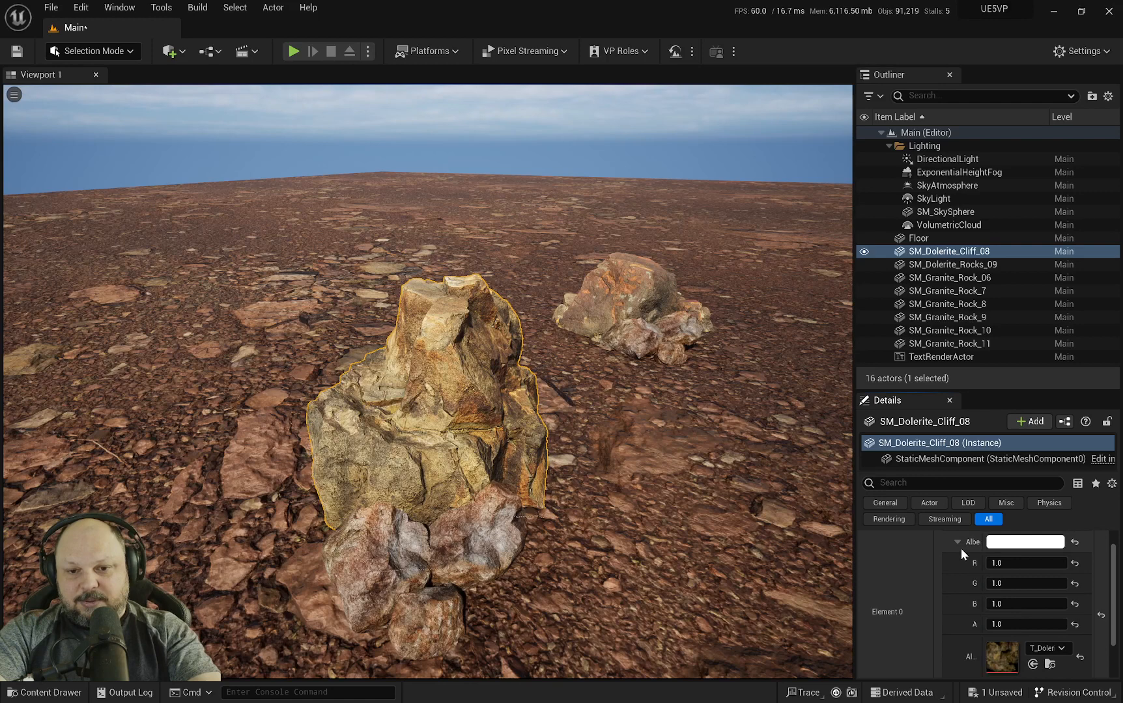
{"action": "left_click", "coordinate": [1025, 542]}
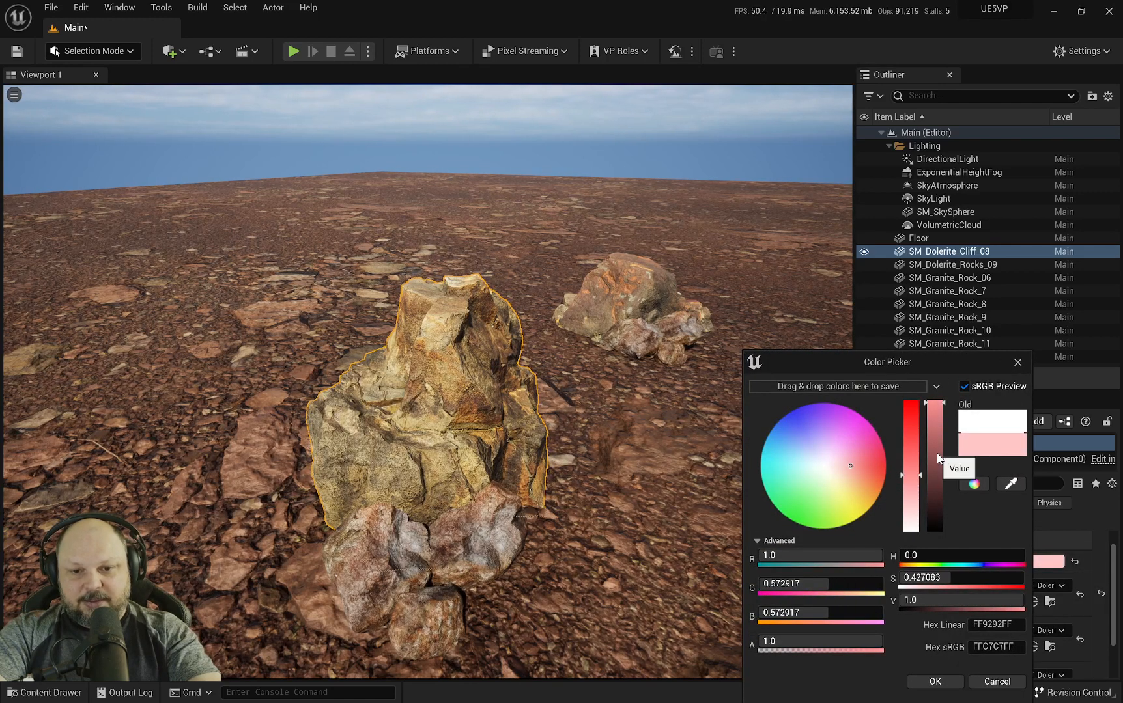
{"action": "left_click_drag", "start_coordinate": [934, 458], "coordinate": [934, 480]}
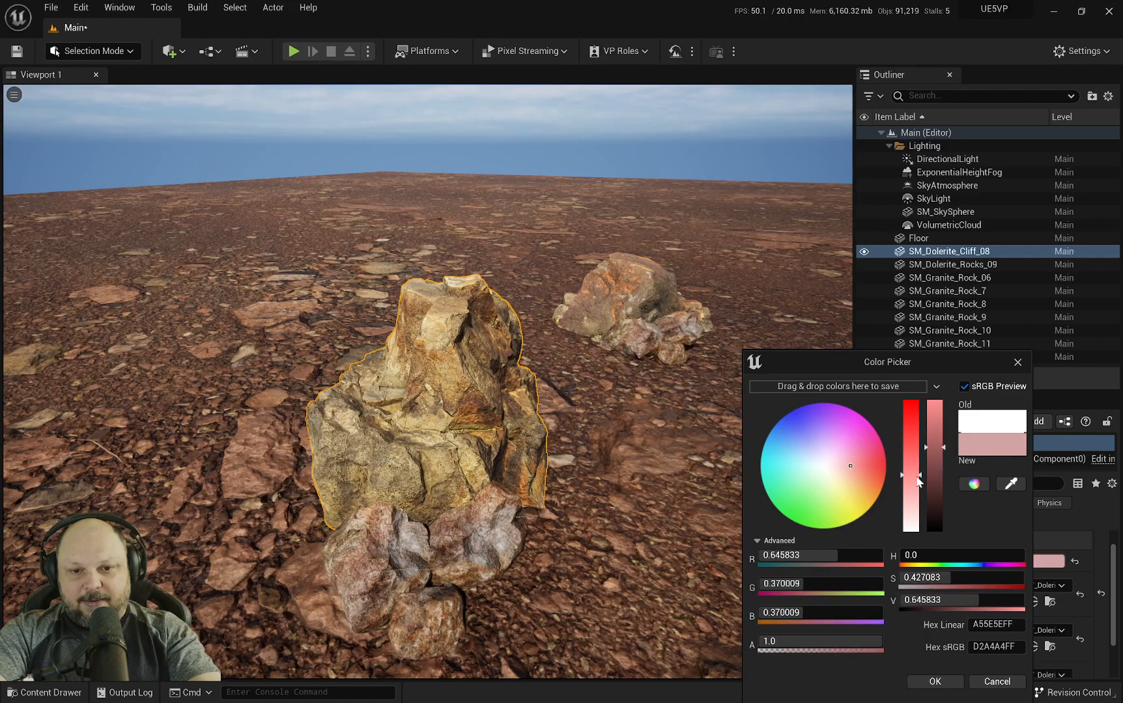
{"action": "left_click_drag", "start_coordinate": [923, 487], "coordinate": [924, 423]}
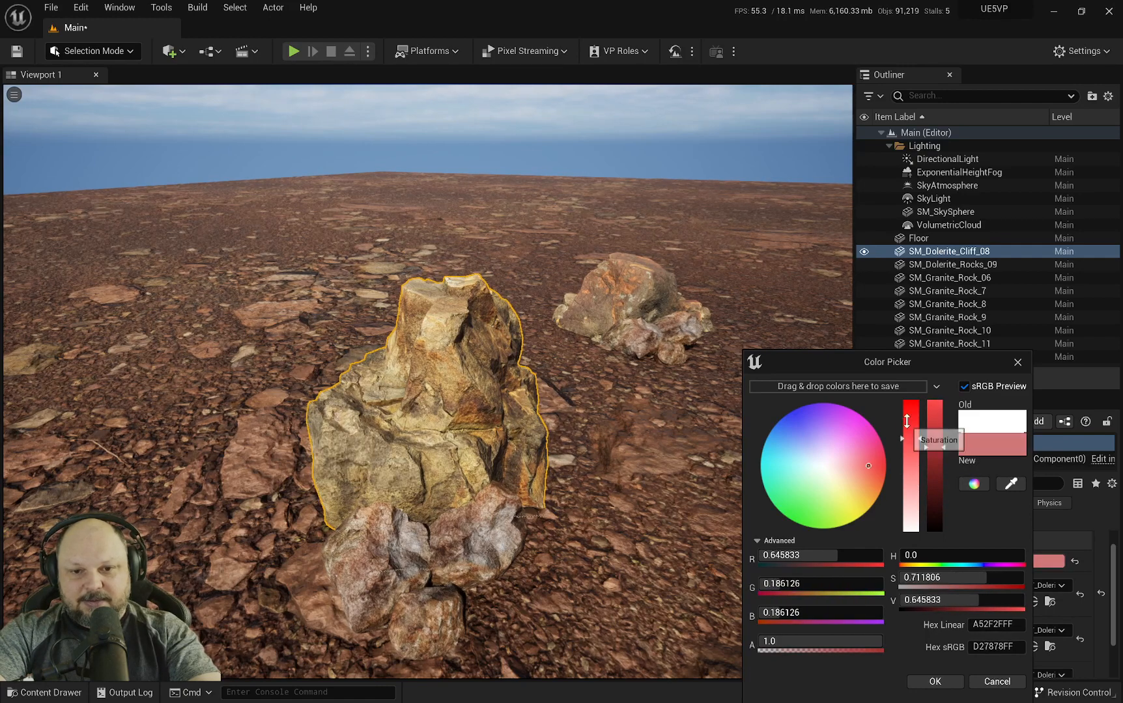
{"action": "left_click_drag", "start_coordinate": [926, 444], "coordinate": [926, 434]}
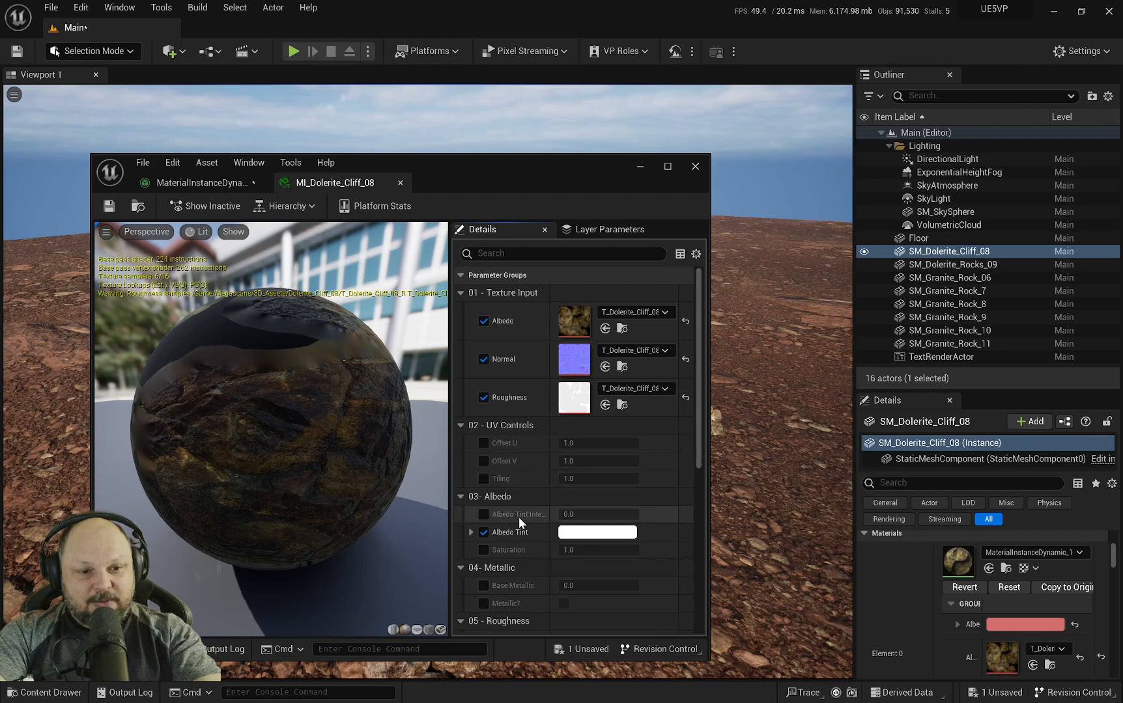
Tick Albedo Tint Intensity in MI_Dolerite_Cliff_08 and set it to 1.0
{"action": "left_click", "coordinate": [483, 515]}
{"action": "type", "text": "1"}
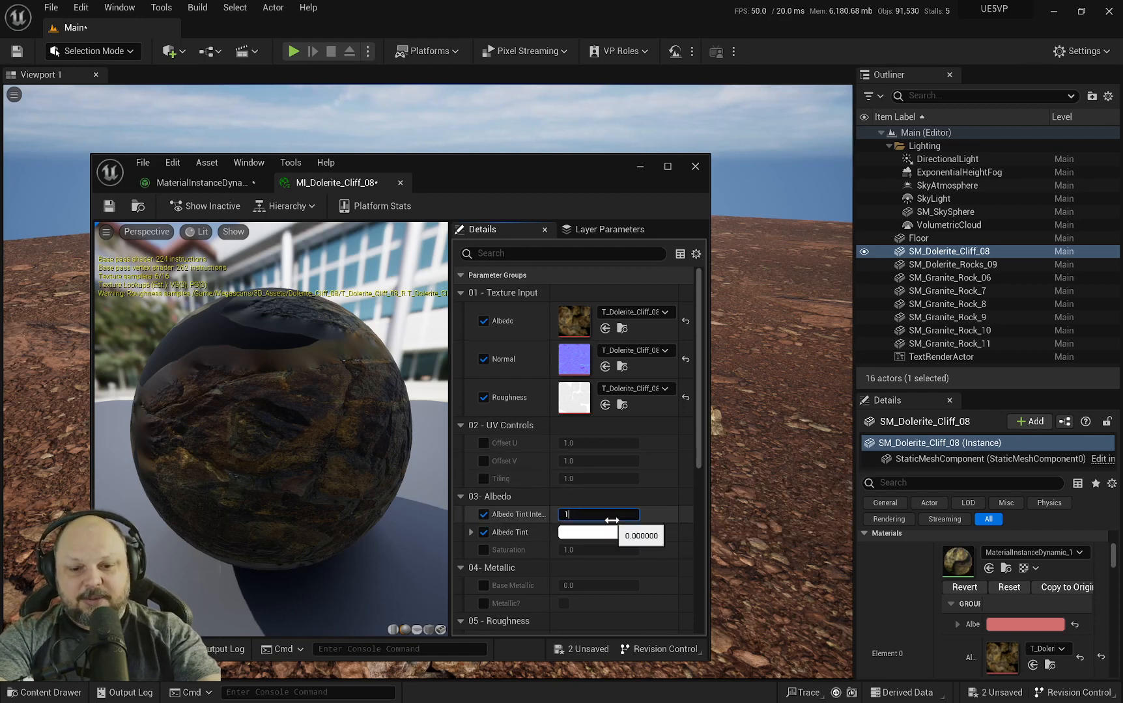
{"action": "type", "text": "0.0"}
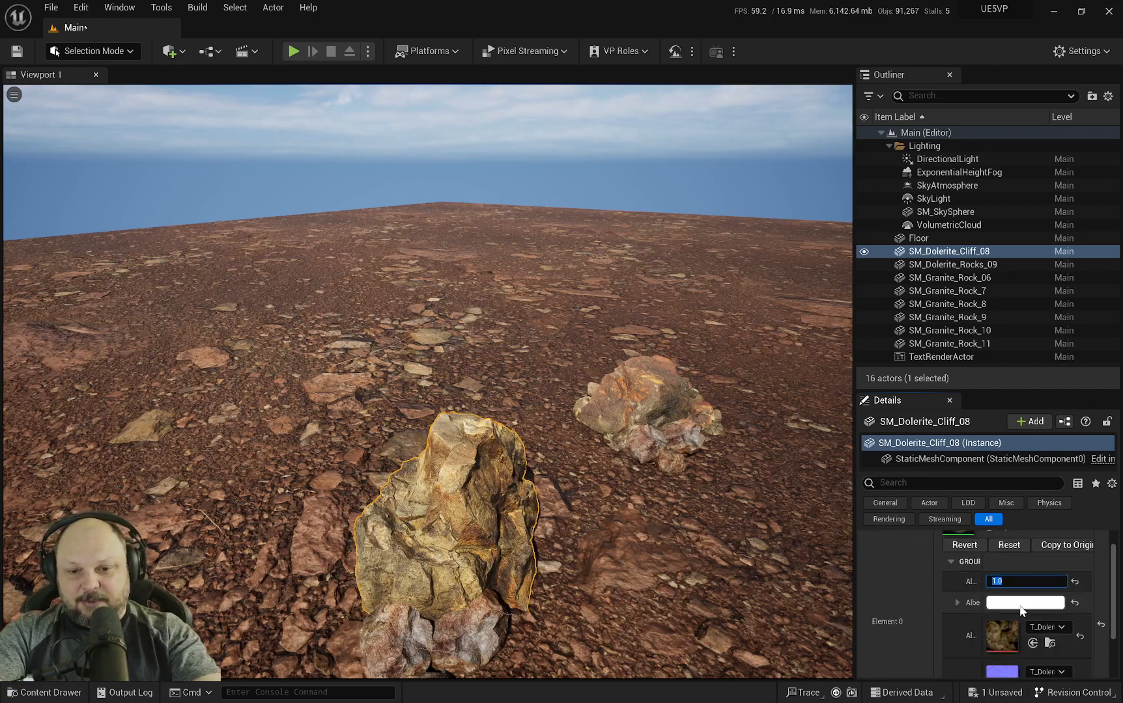
Confirm the tint intensity so the cliff rock turns reddish
{"action": "left_click", "coordinate": [1025, 603]}
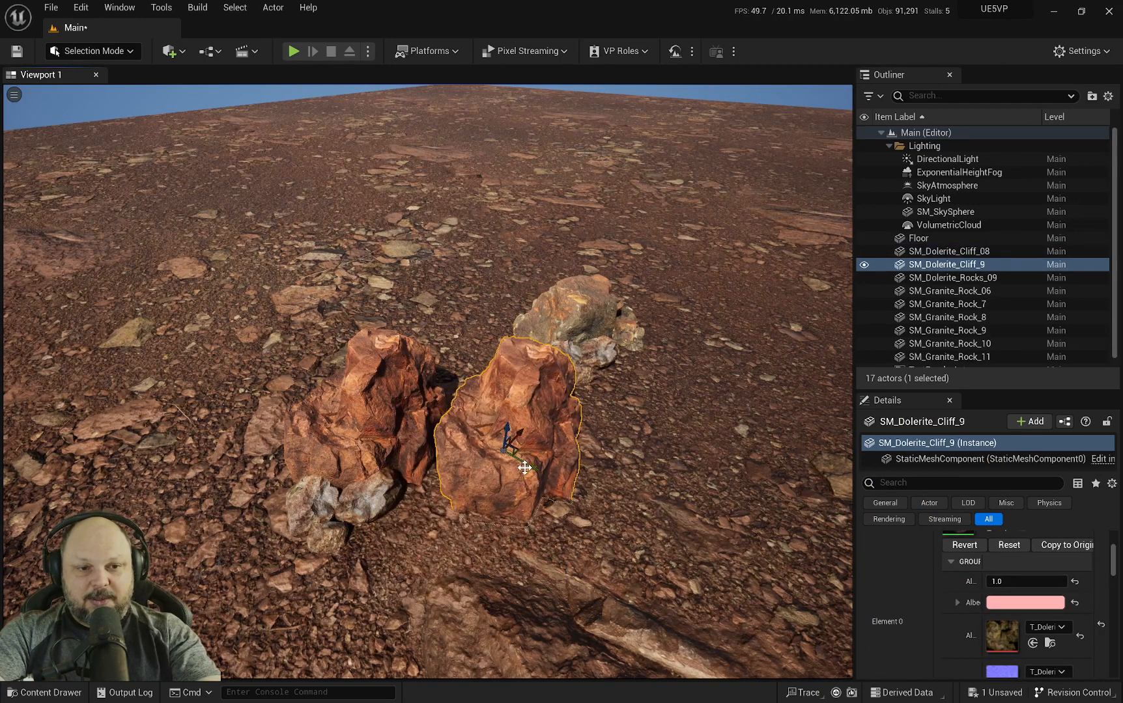
Move the duplicated reddish rock into the cluster and reselect SM_Dolerite_Cliff_9
{"action": "left_click_drag", "start_coordinate": [522, 430], "coordinate": [458, 415]}
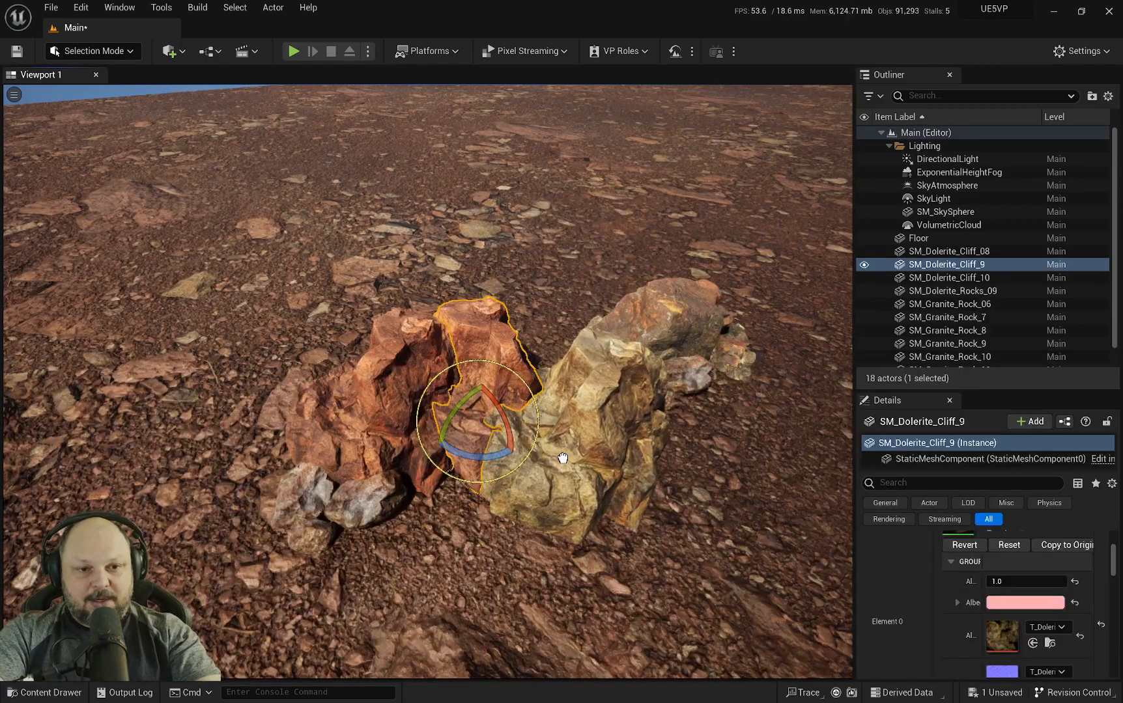
{"action": "left_click", "coordinate": [949, 278]}
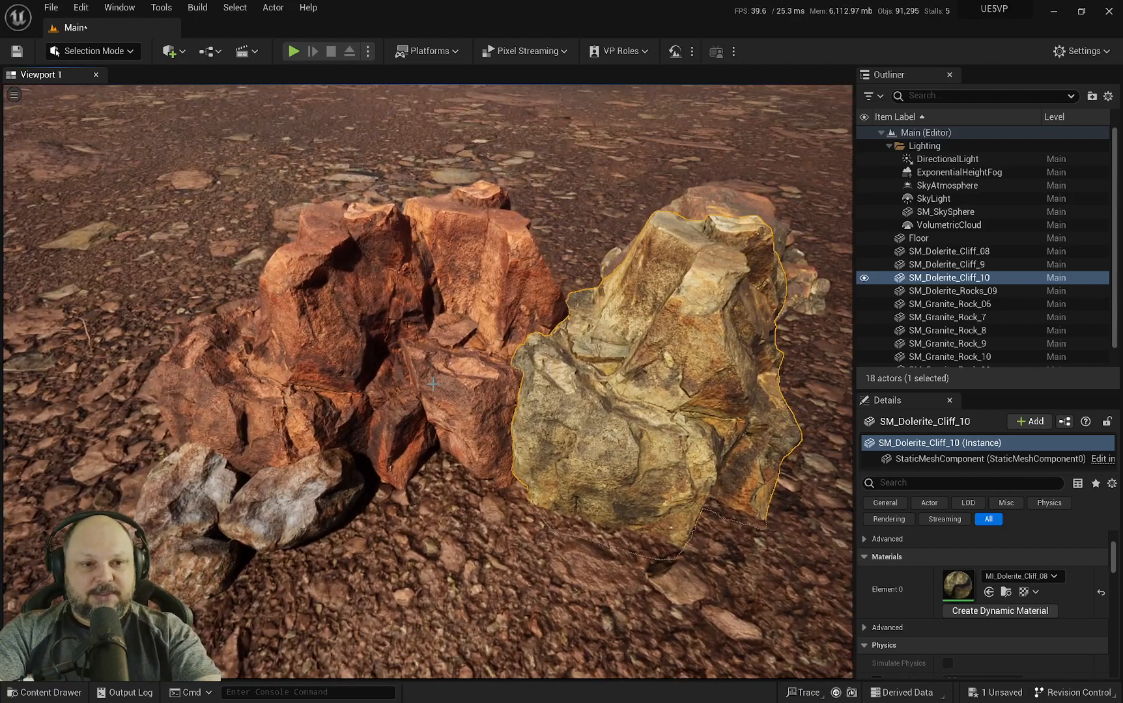
{"action": "left_click", "coordinate": [946, 265]}
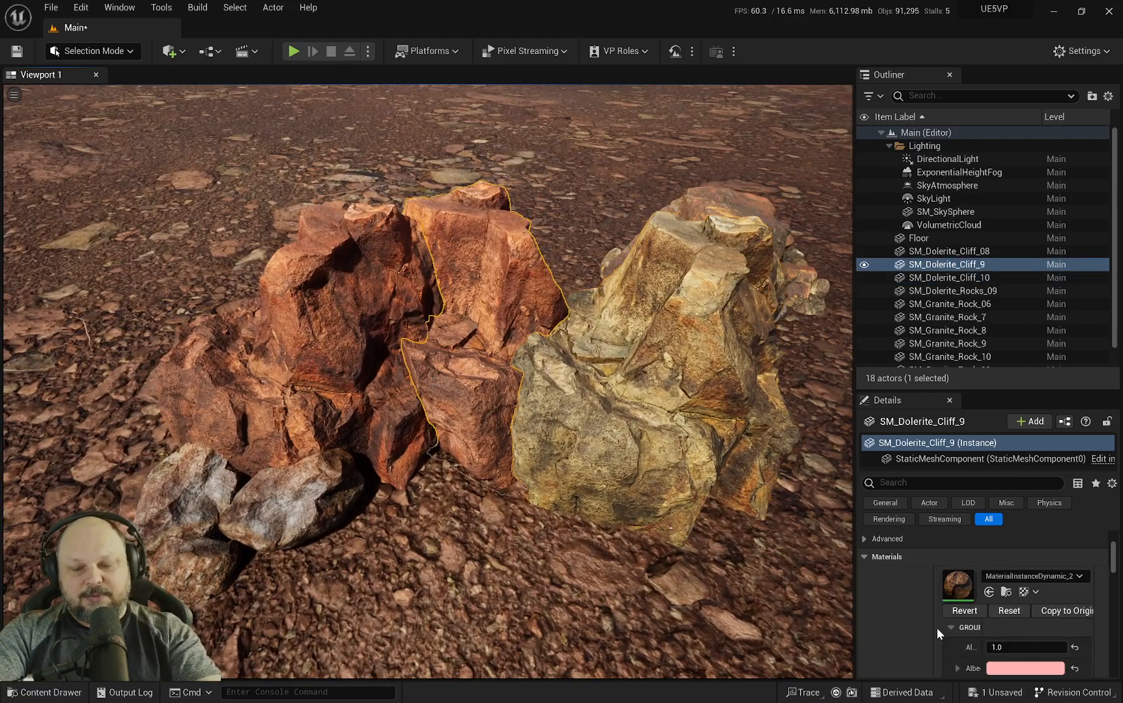